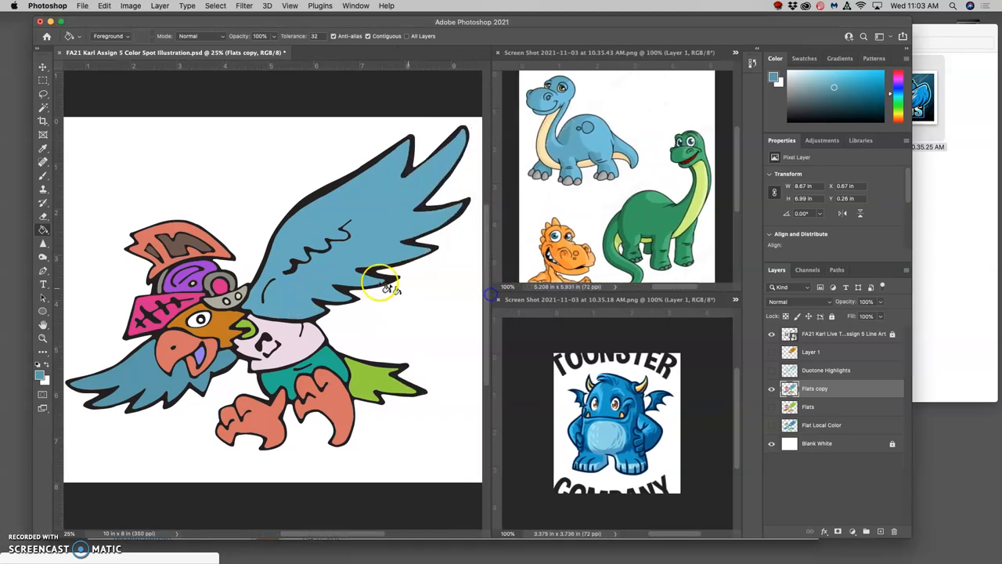
mouse_move(611, 160)
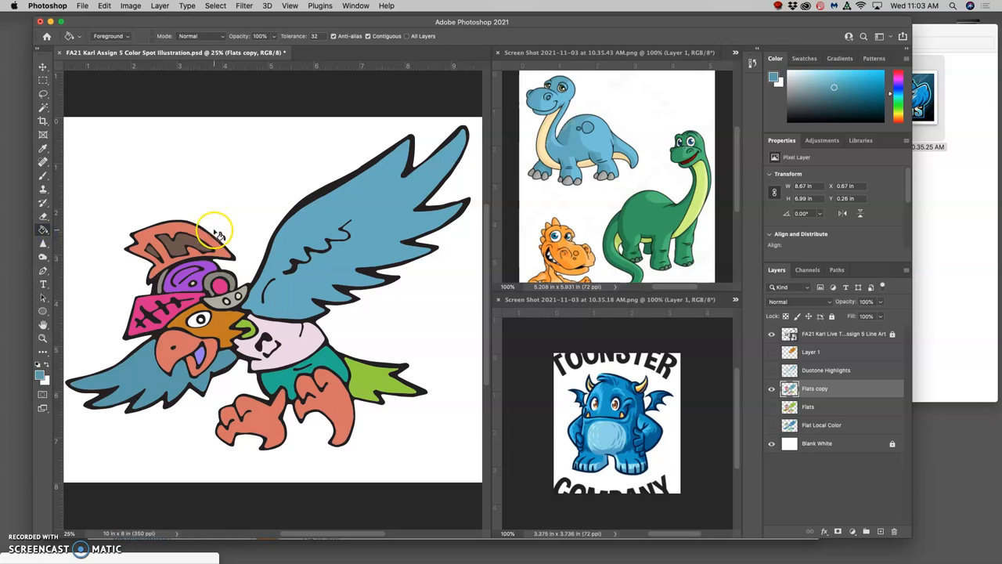
mouse_move(603, 144)
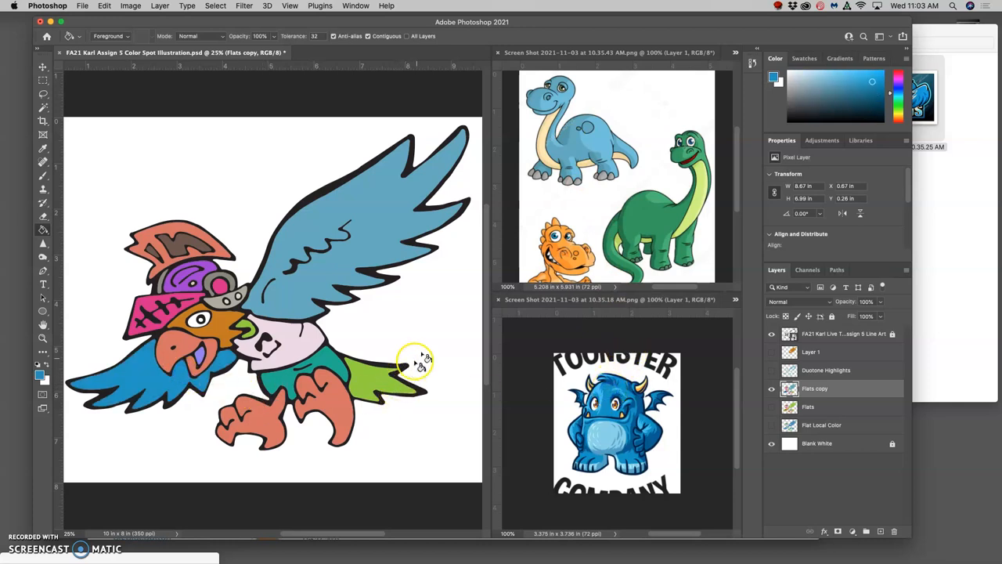
mouse_move(583, 129)
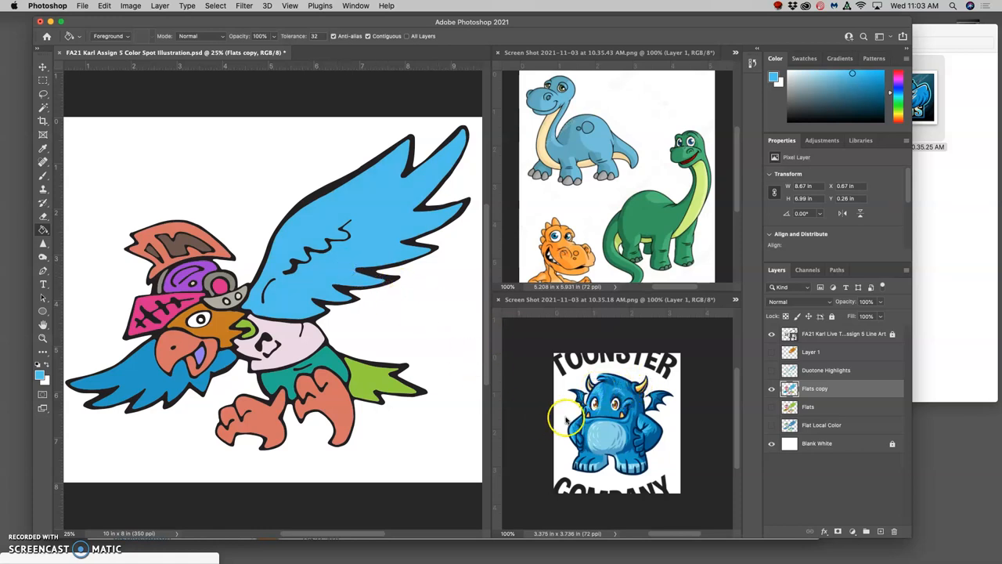
mouse_move(607, 435)
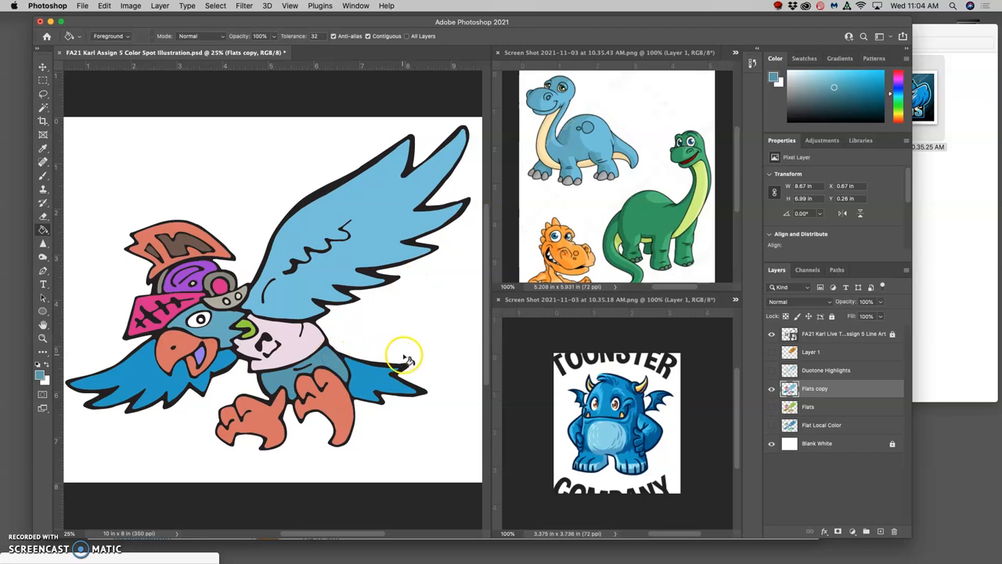
mouse_move(463, 363)
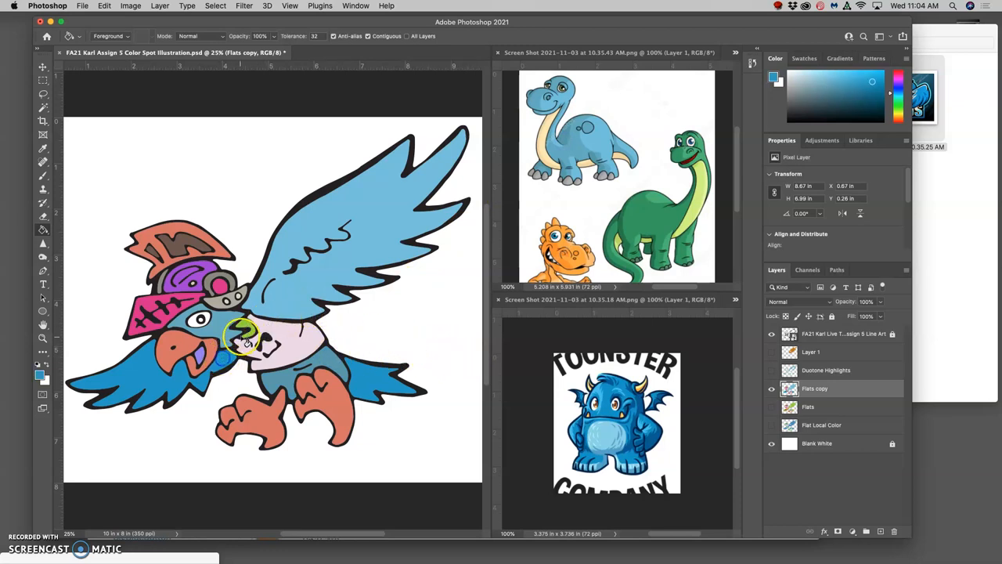
- Fill a bird flat with a blue sampled from the monster reference
click(305, 363)
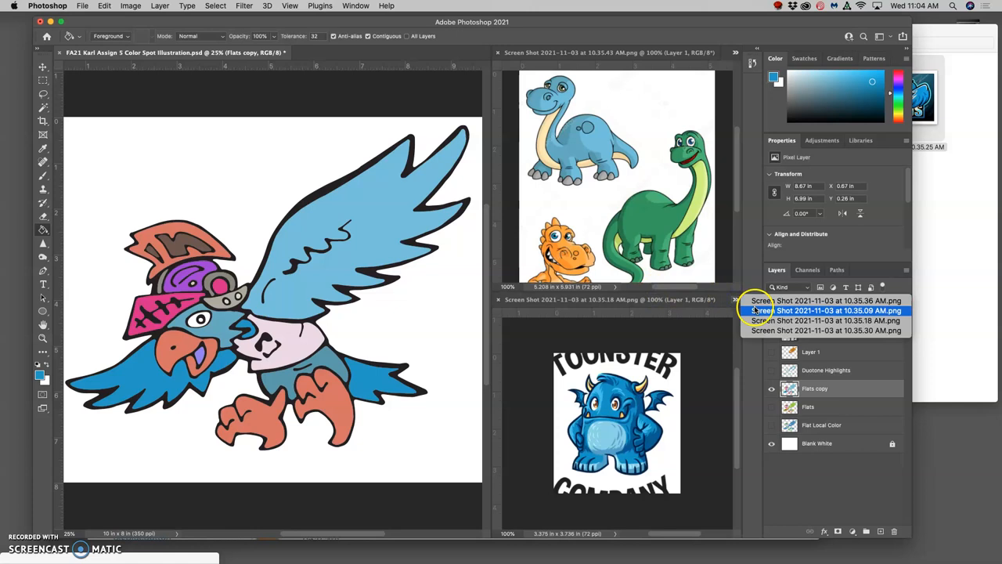
- Switch the reference document to the green bean character screenshot
click(826, 310)
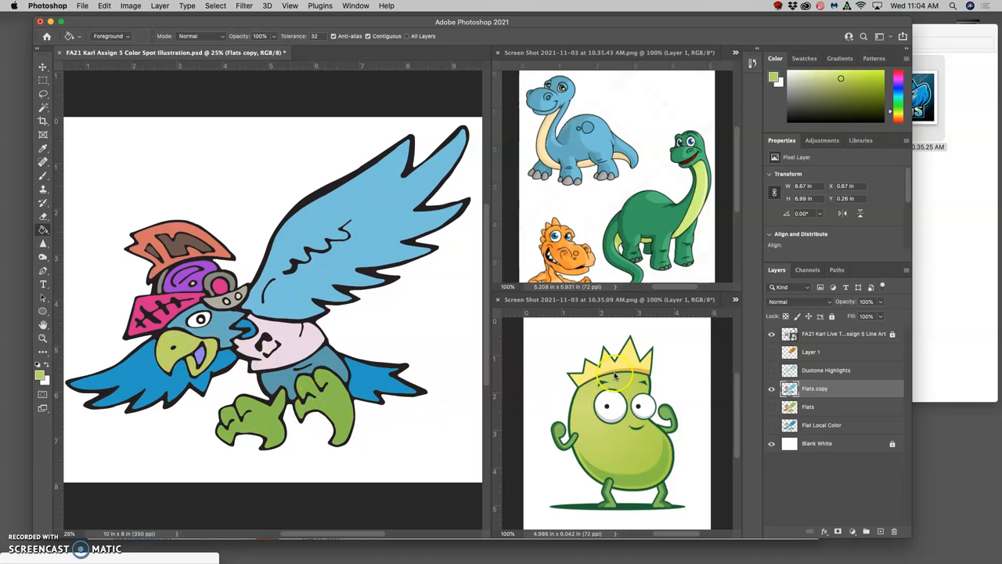
mouse_move(651, 327)
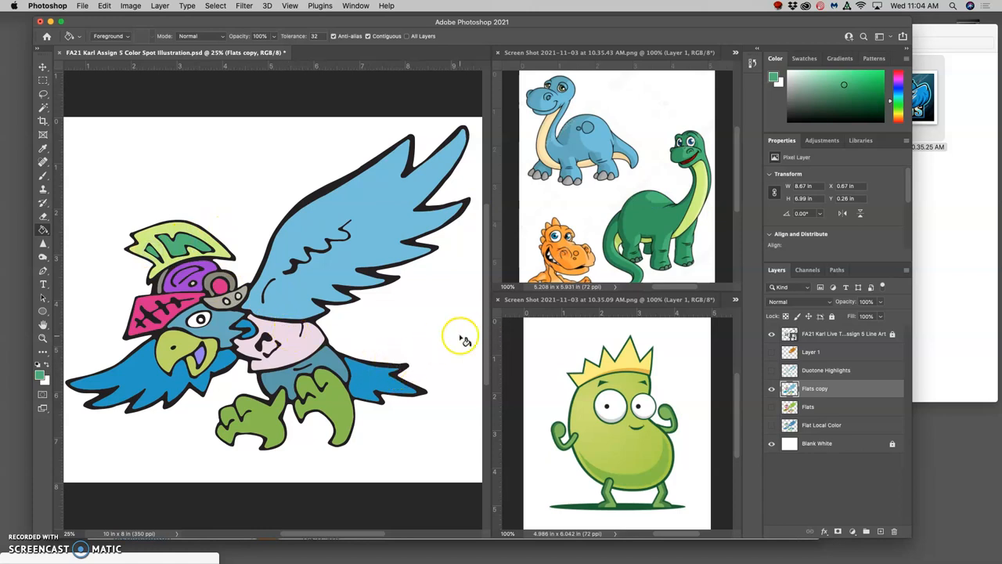
mouse_move(662, 218)
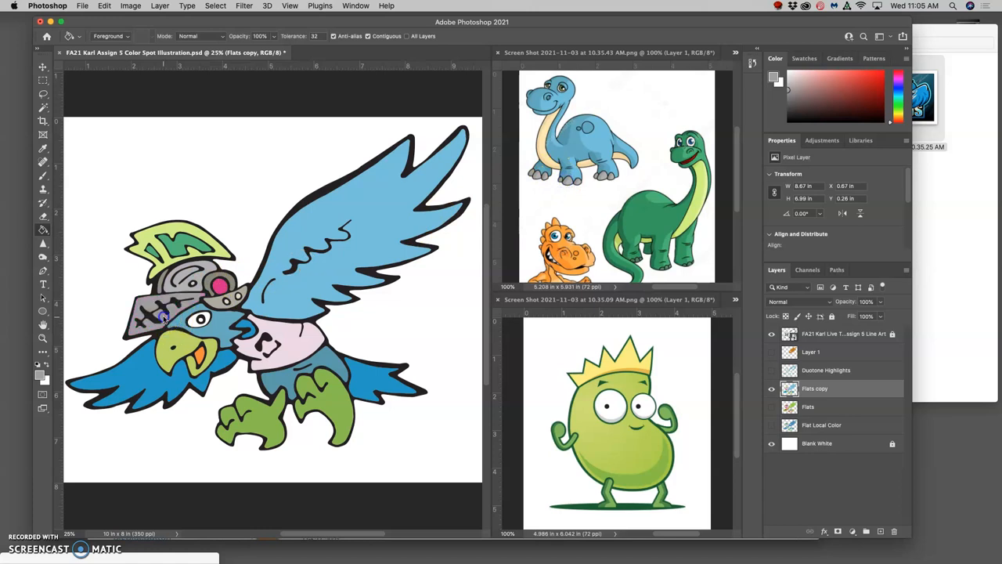
mouse_move(564, 188)
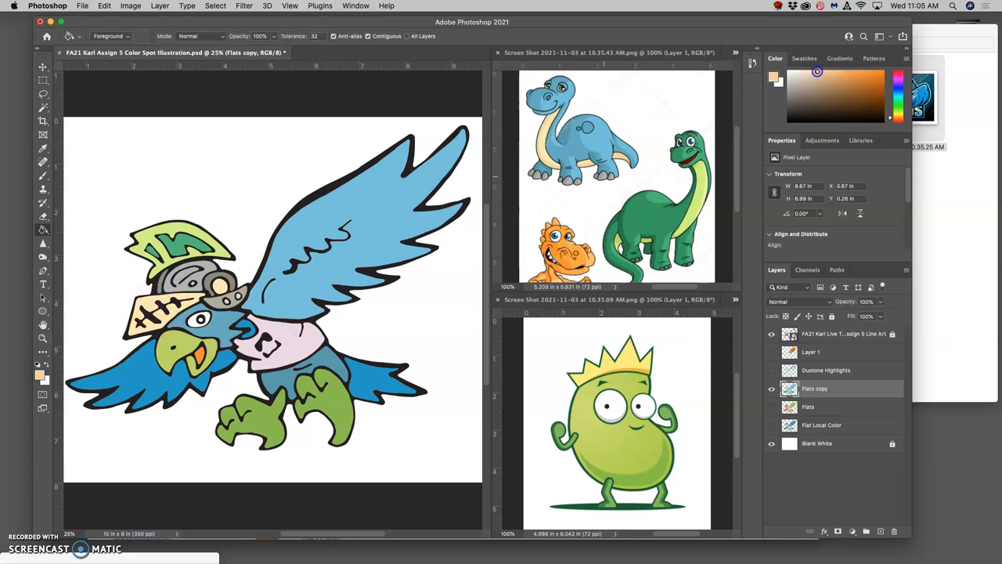
- Fill the chest pale gray and the wings a lighter blue with sampled colors
click(188, 269)
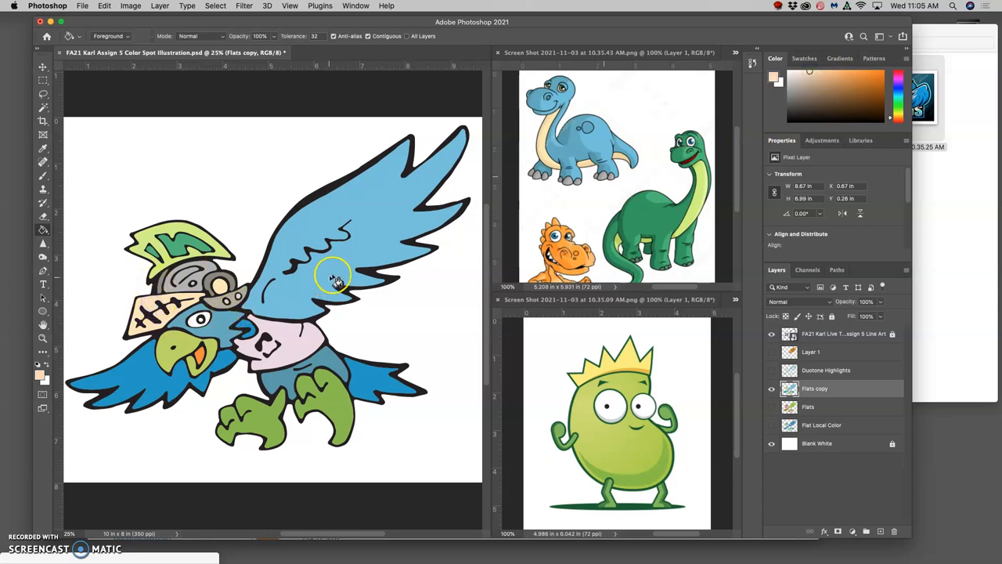
mouse_move(520, 181)
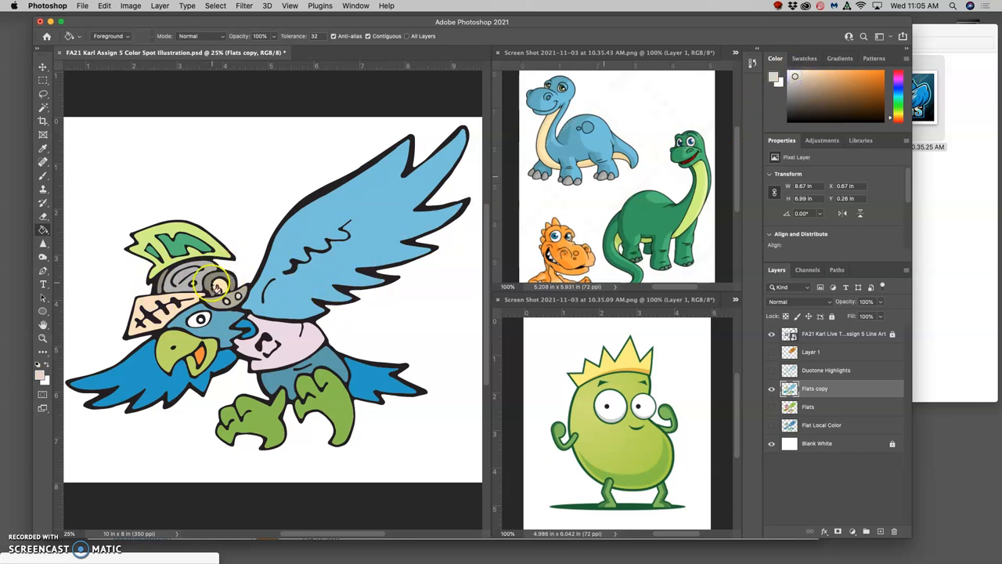
mouse_move(222, 288)
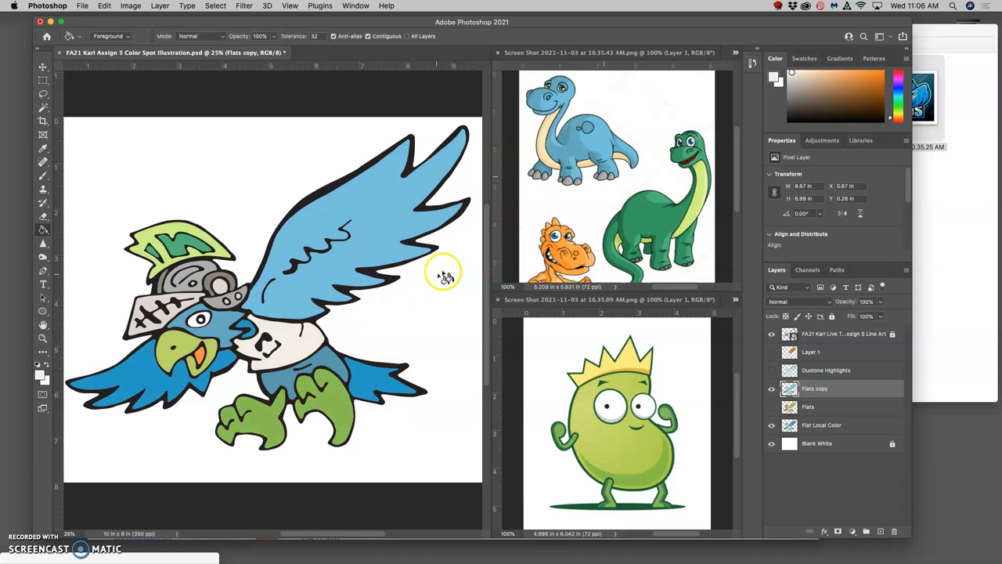
mouse_move(426, 287)
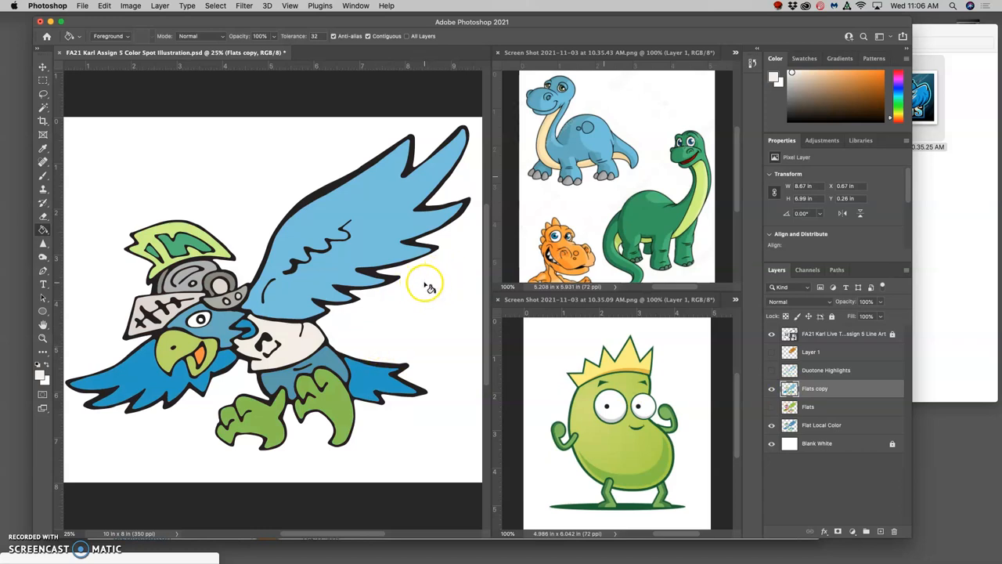
click(770, 369)
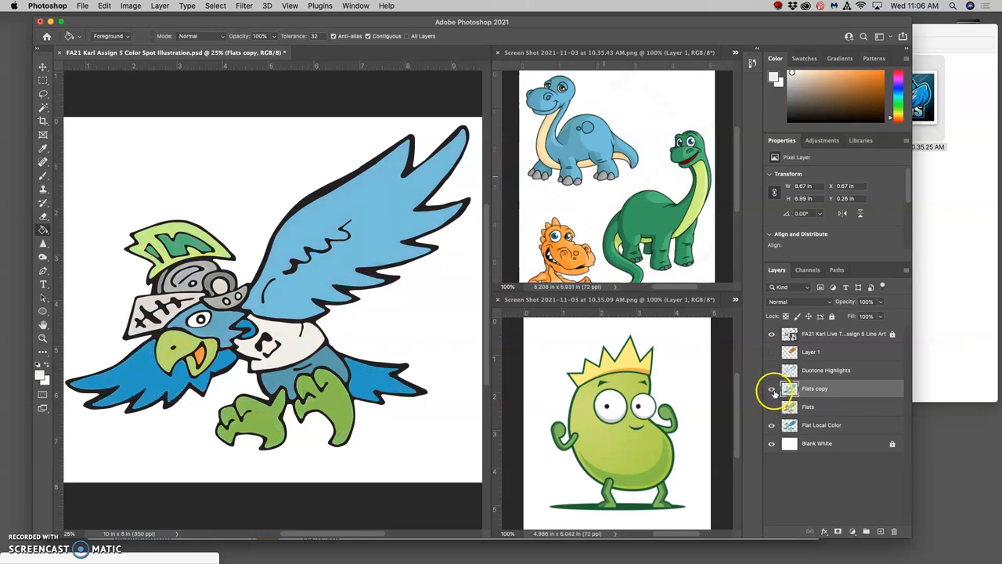
- Compare flats by toggling visibility, duplicate Flats copy and rename it Duotone Highlights
click(827, 426)
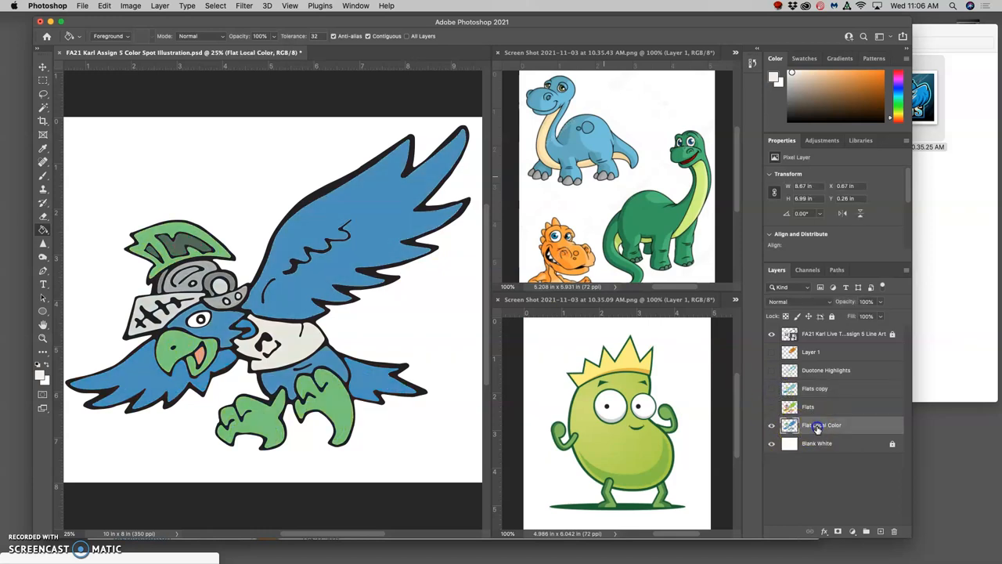
click(770, 425)
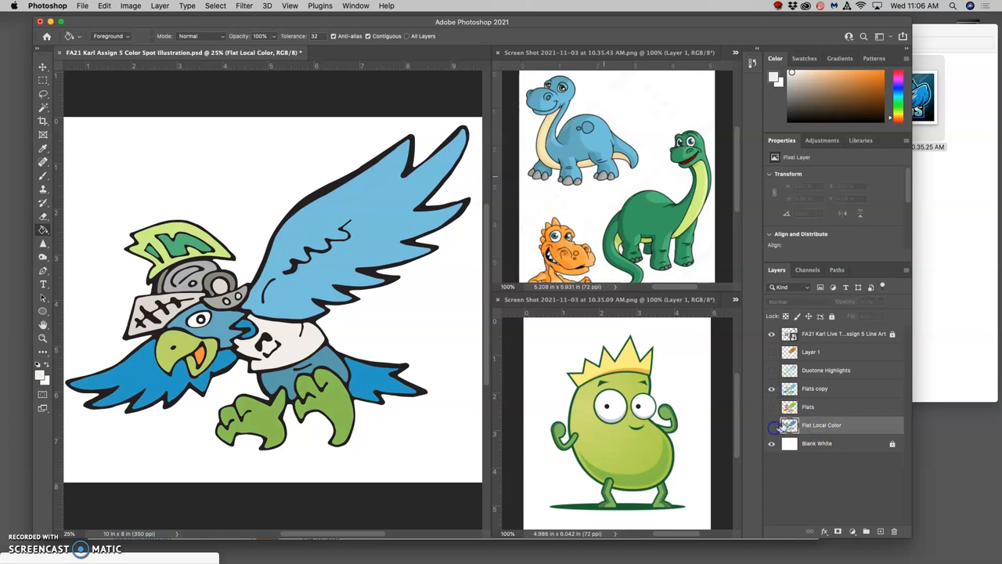
click(814, 388)
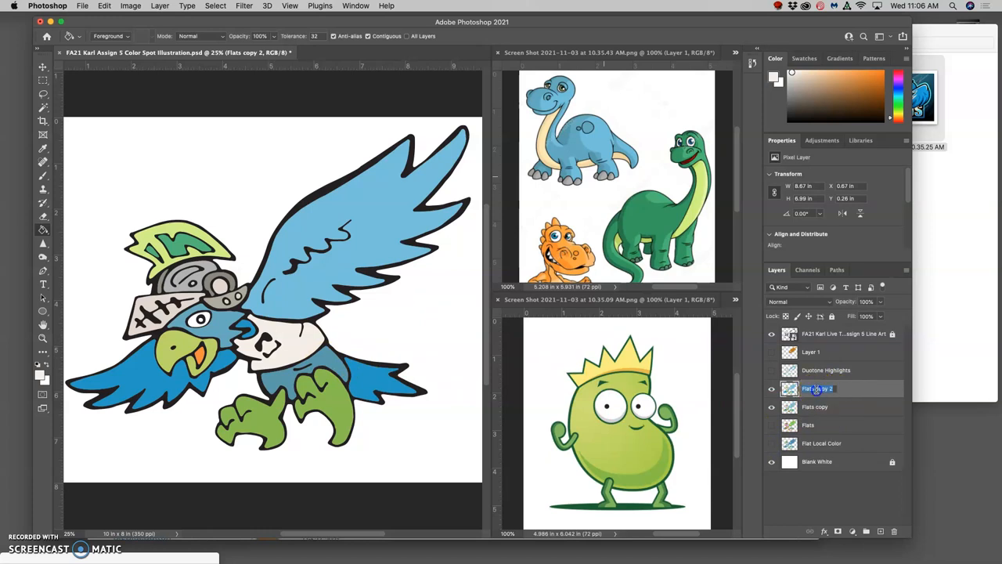
double_click(820, 388)
text(Duotone Highlights)
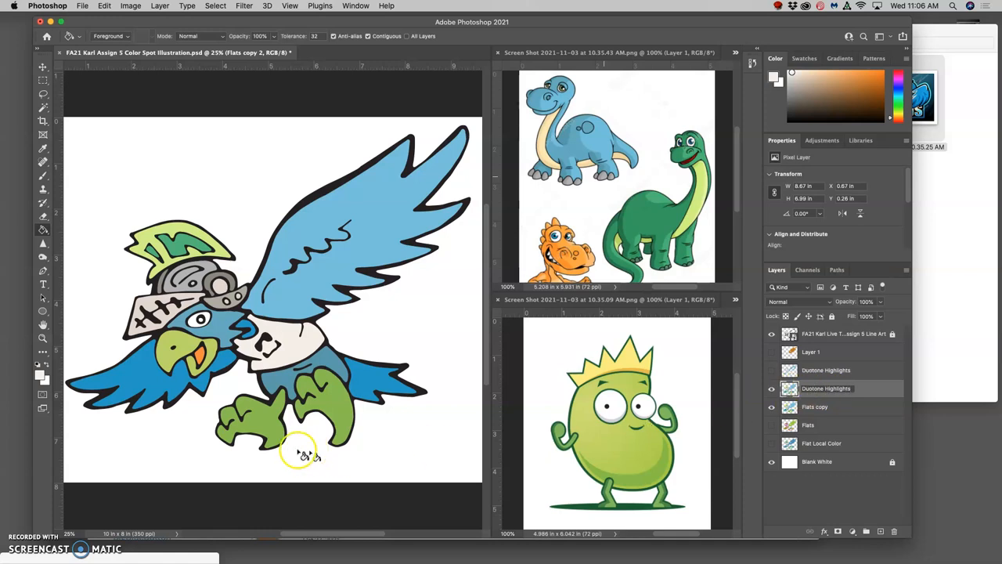
click(827, 388)
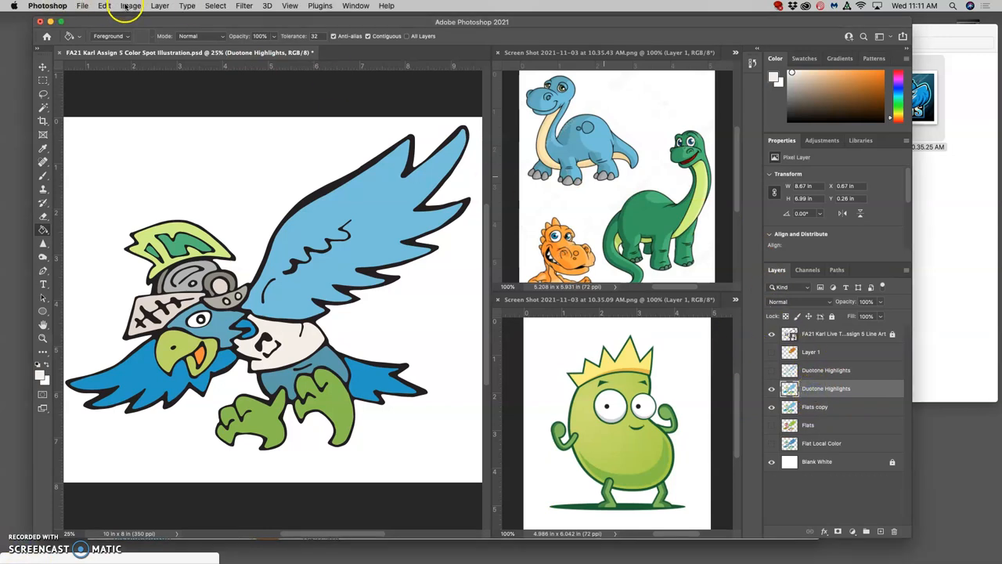
- Brighten the Duotone Highlights layer's midtones with a Levels adjustment and apply it
click(128, 6)
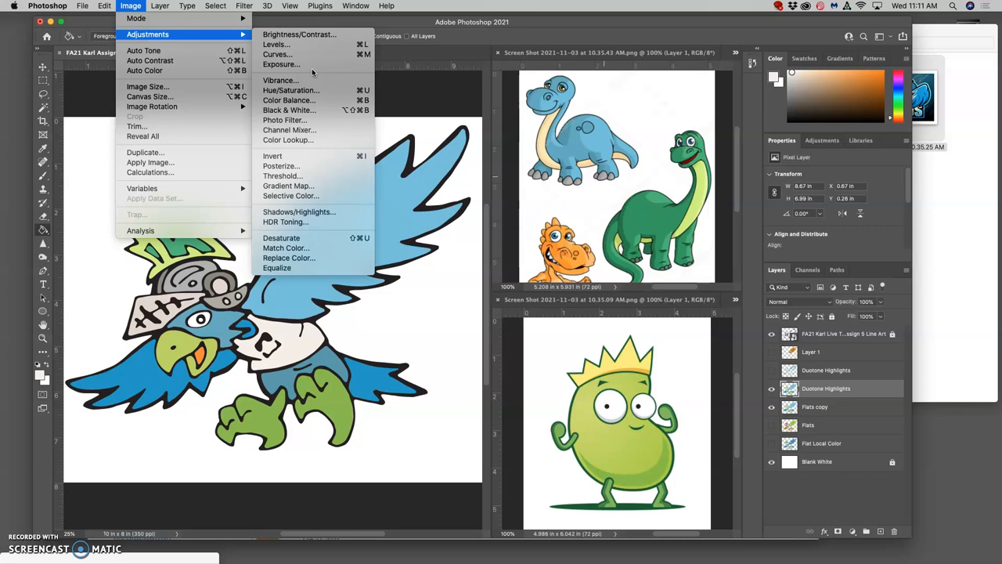
key(Escape)
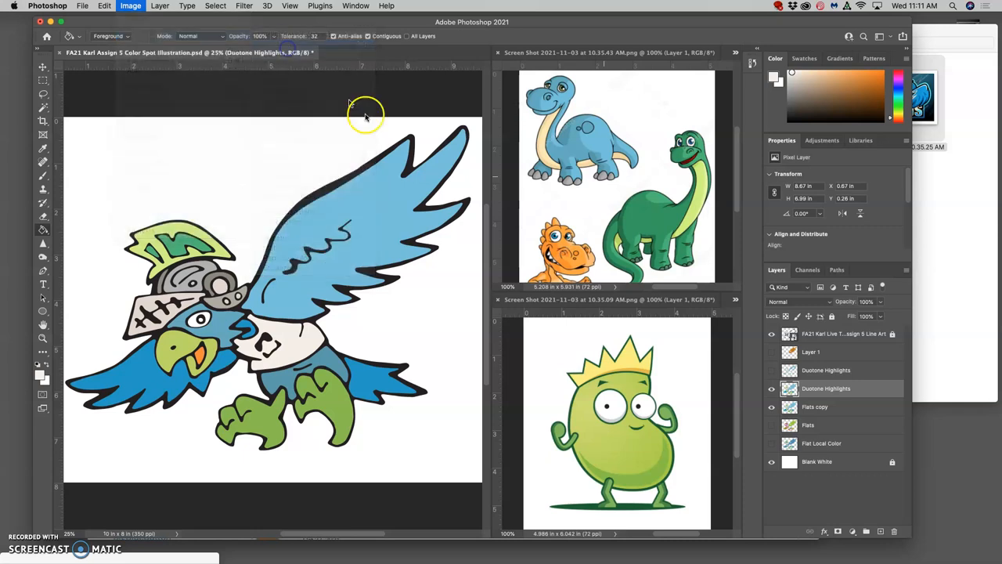
click(129, 6)
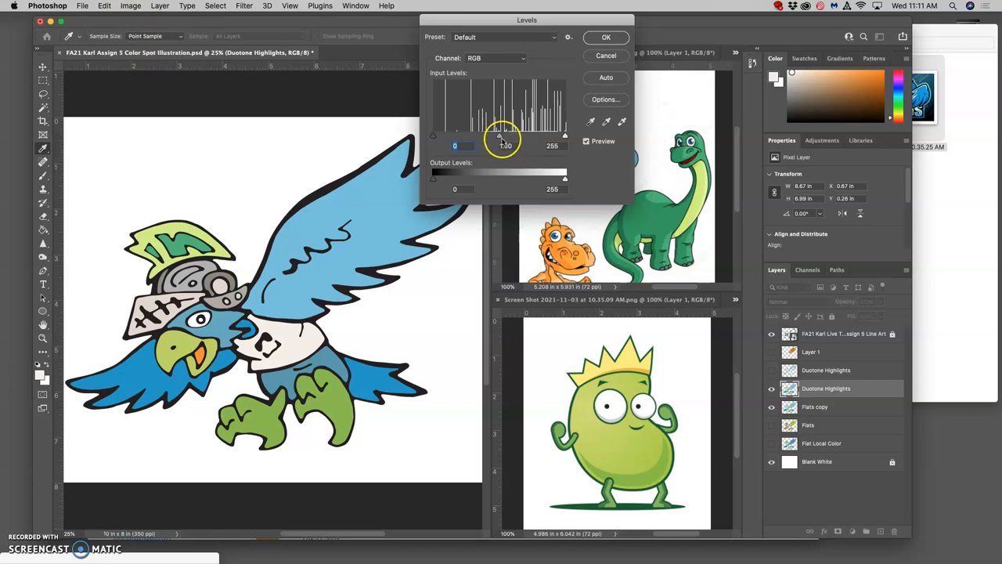
drag(498, 136, 473, 136)
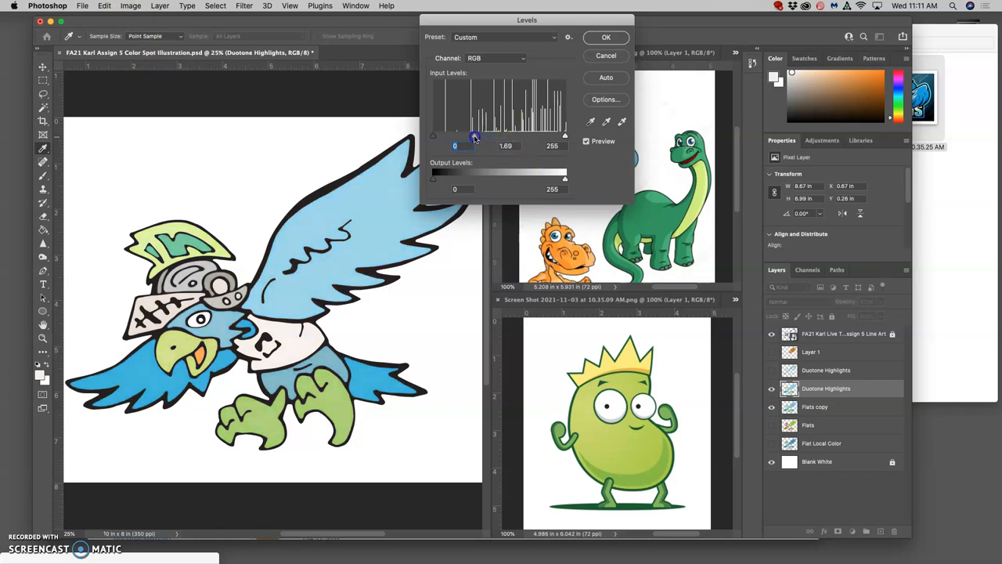
drag(473, 136, 479, 137)
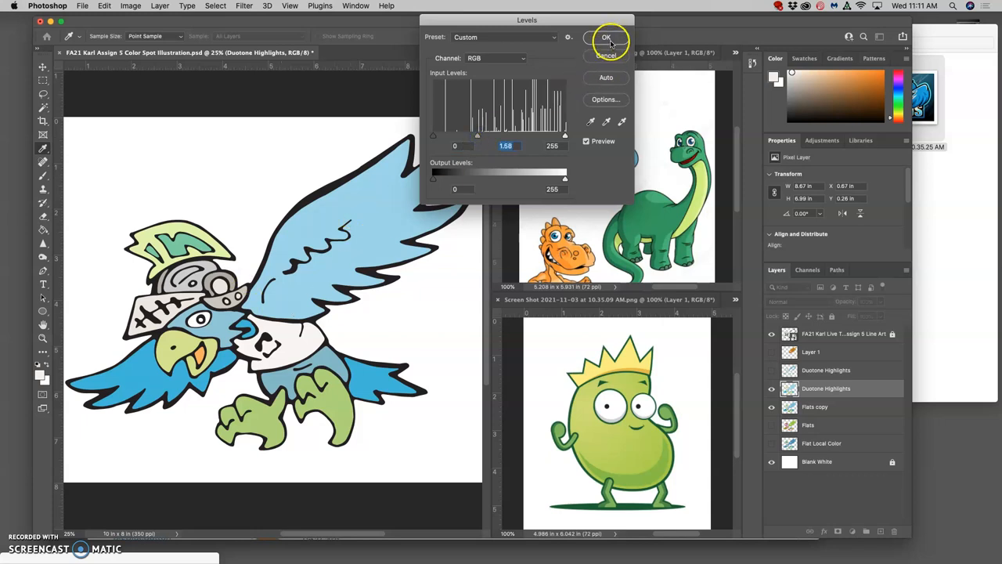
click(604, 38)
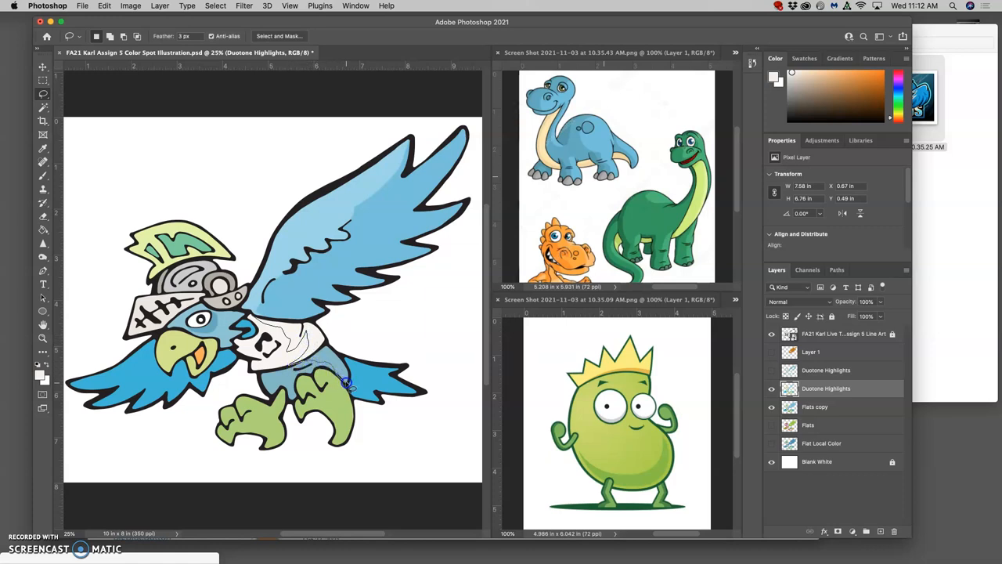
mouse_move(349, 373)
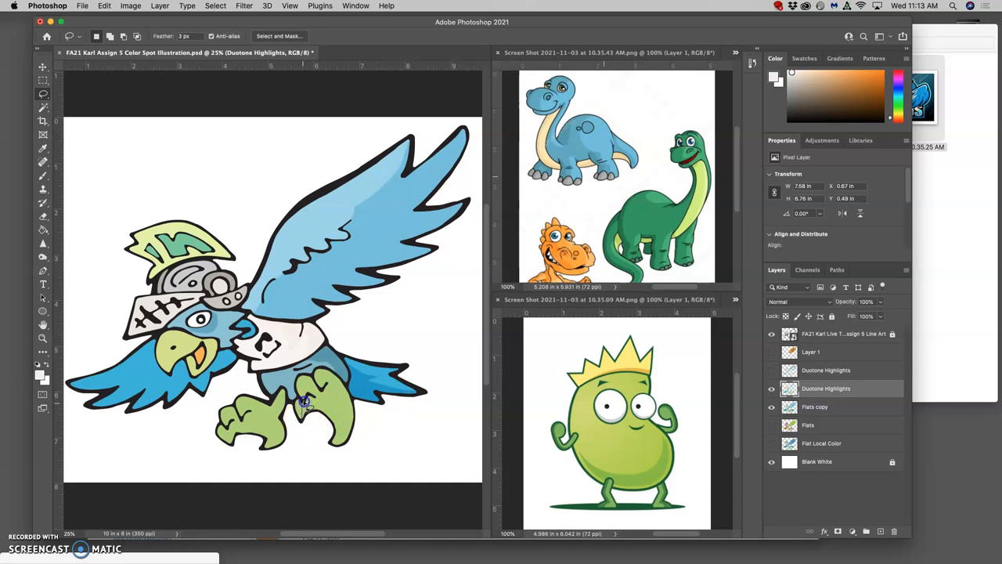
mouse_move(303, 398)
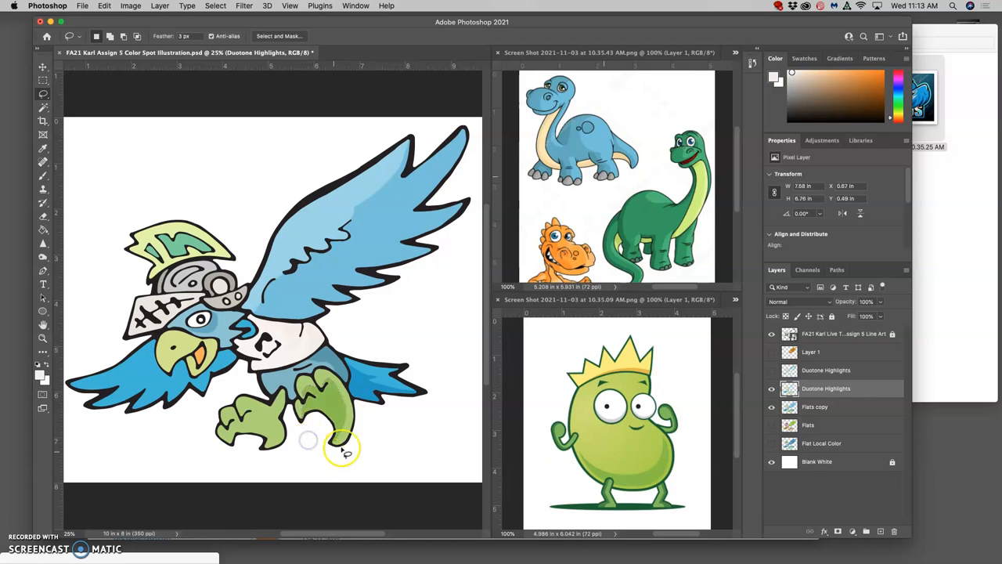
mouse_move(228, 428)
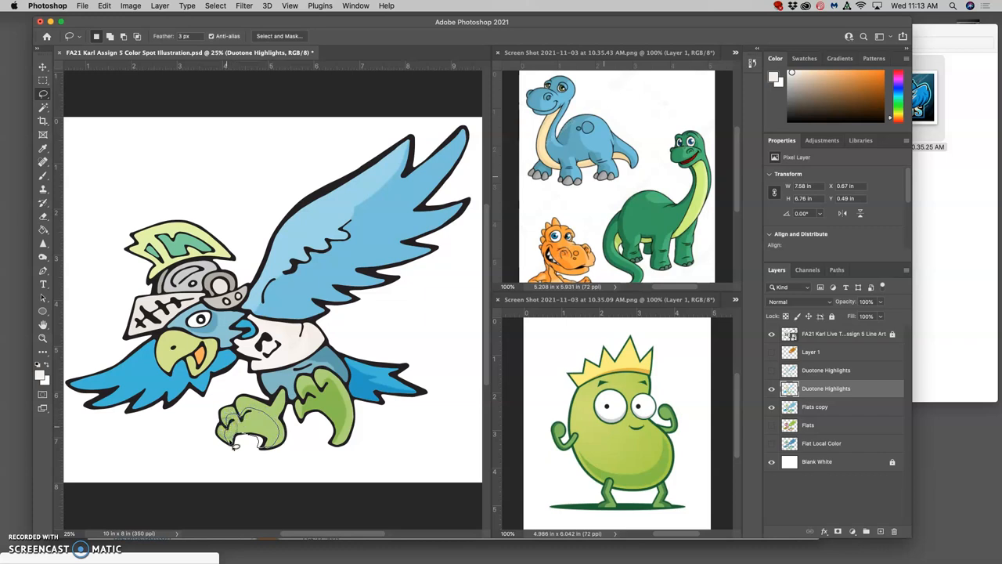
mouse_move(341, 476)
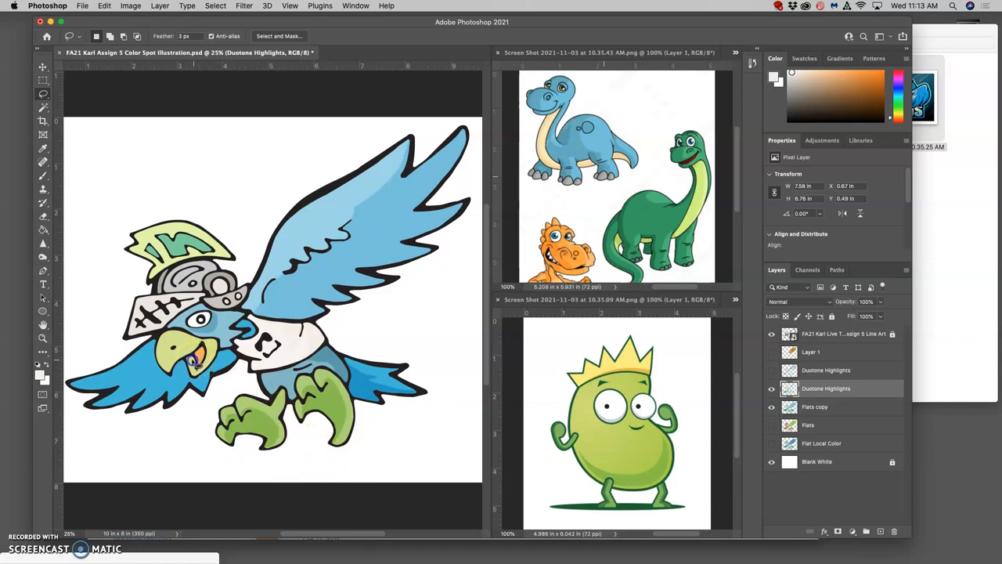
- Paint a soft highlight on the bird's helmet on the Duotone Highlights copy
click(194, 364)
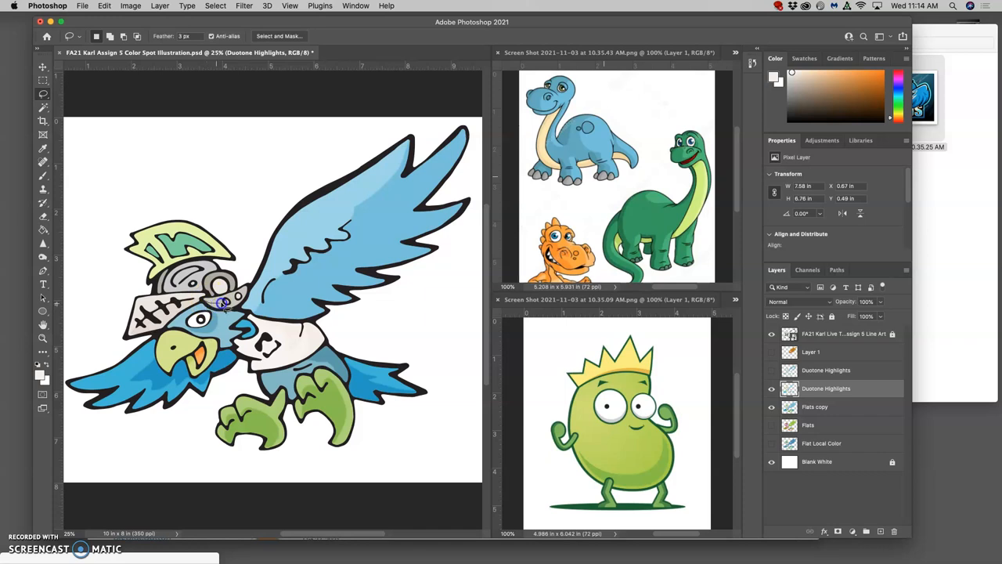
mouse_move(232, 307)
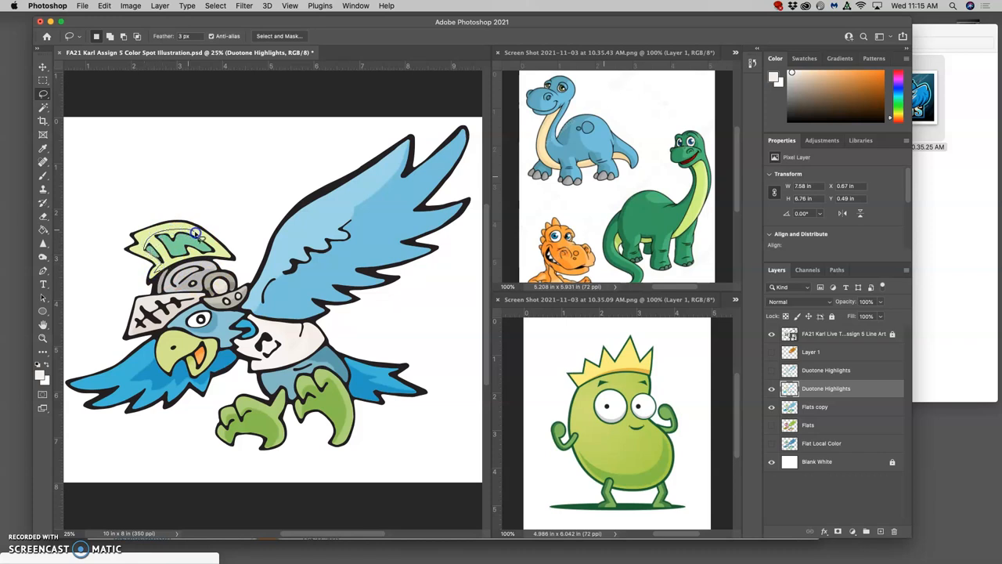
mouse_move(200, 247)
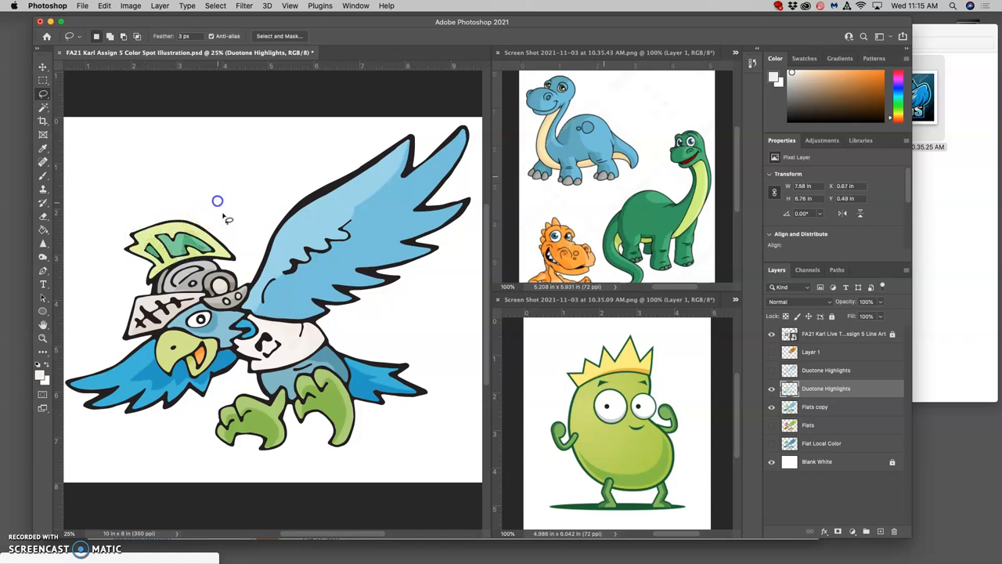
mouse_move(363, 388)
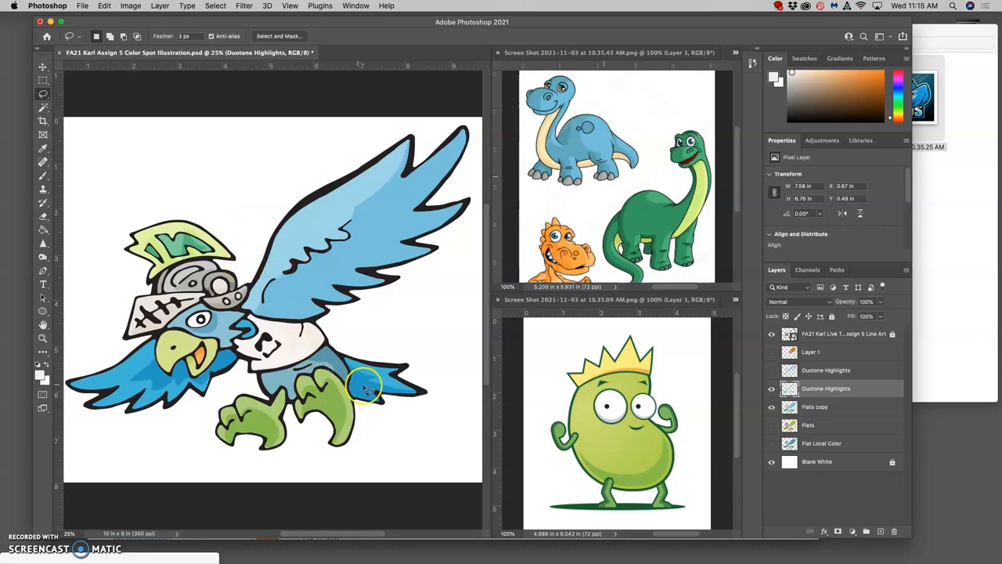
- Touch up the talon highlights, then toggle the Duotone Highlights layer to compare
click(770, 389)
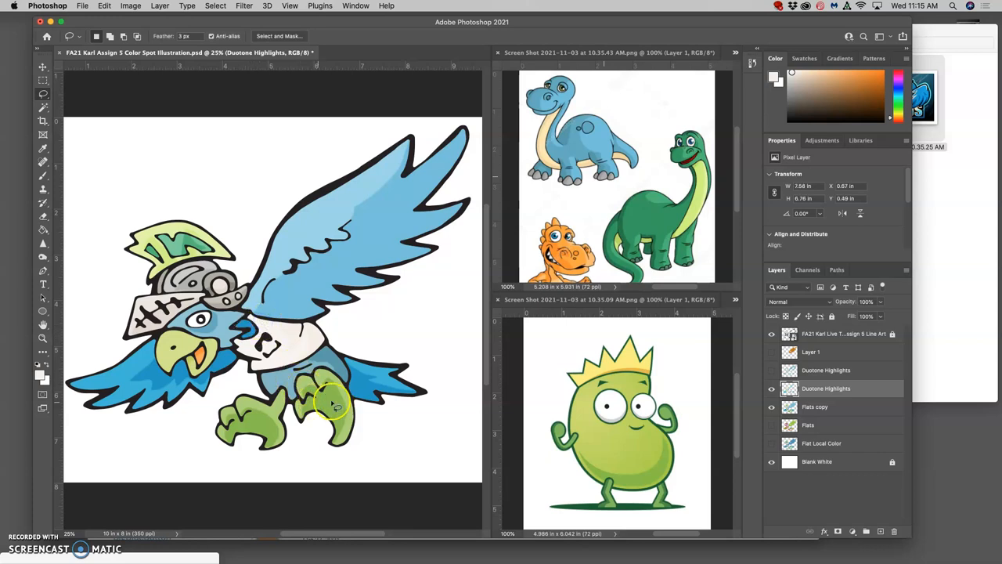
click(770, 388)
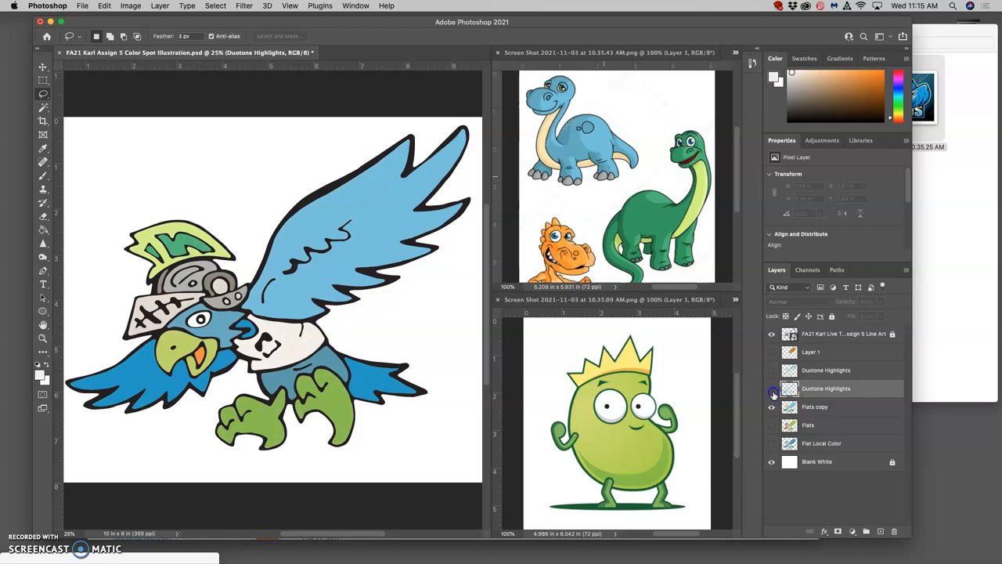
click(770, 388)
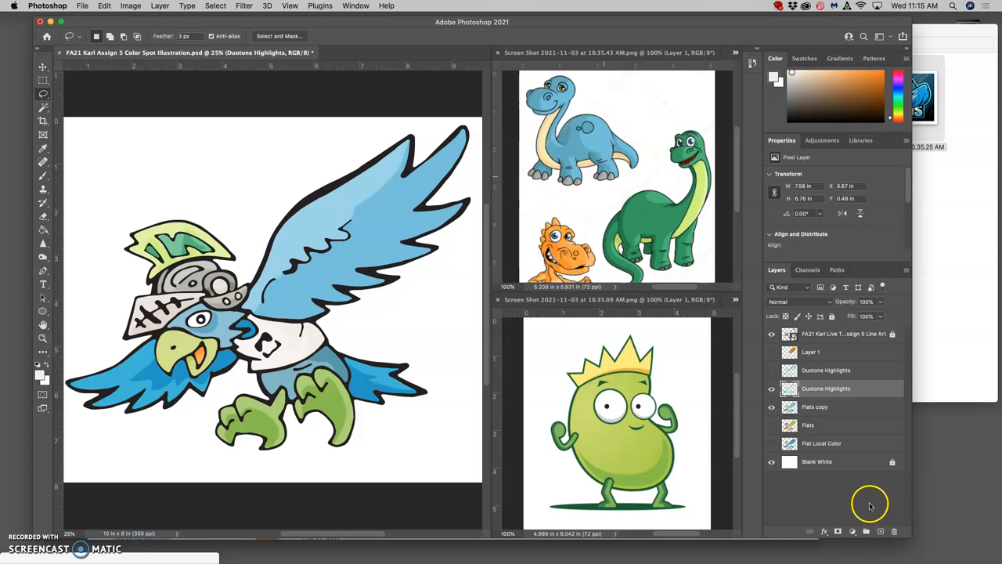
- Add a new Duotone Shadows layer above Flats copy
click(814, 407)
text(Duotone Shadows)
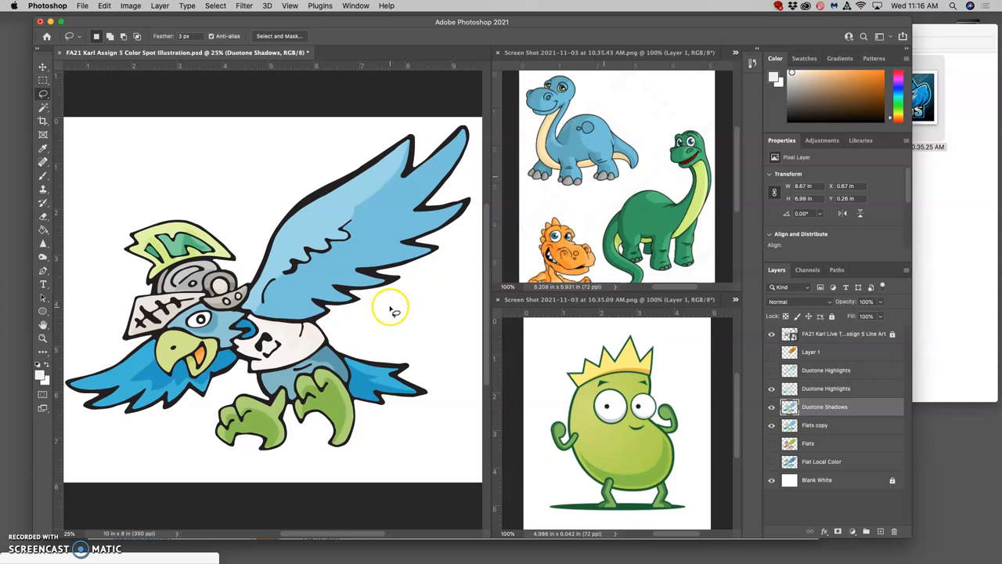
mouse_move(341, 254)
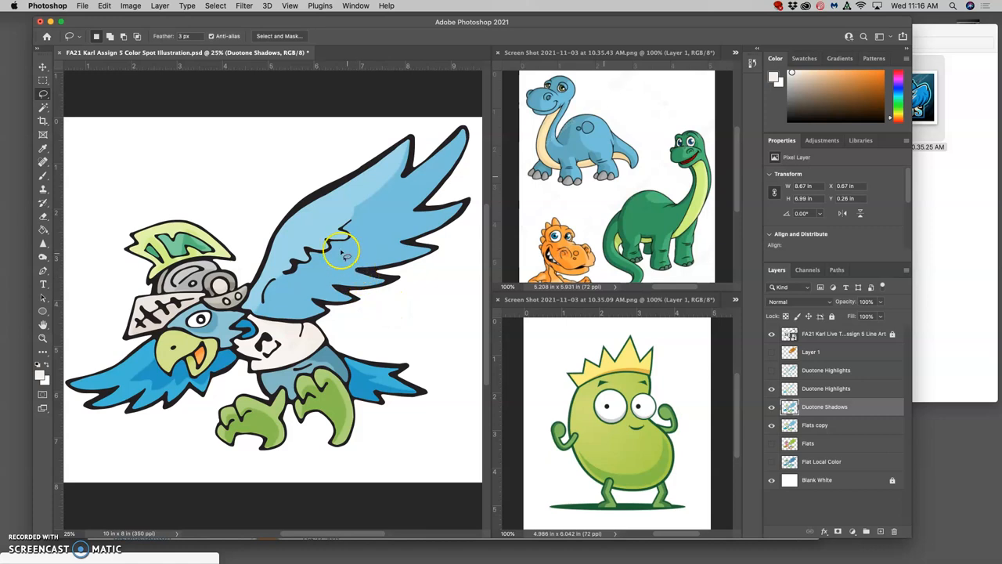
mouse_move(350, 271)
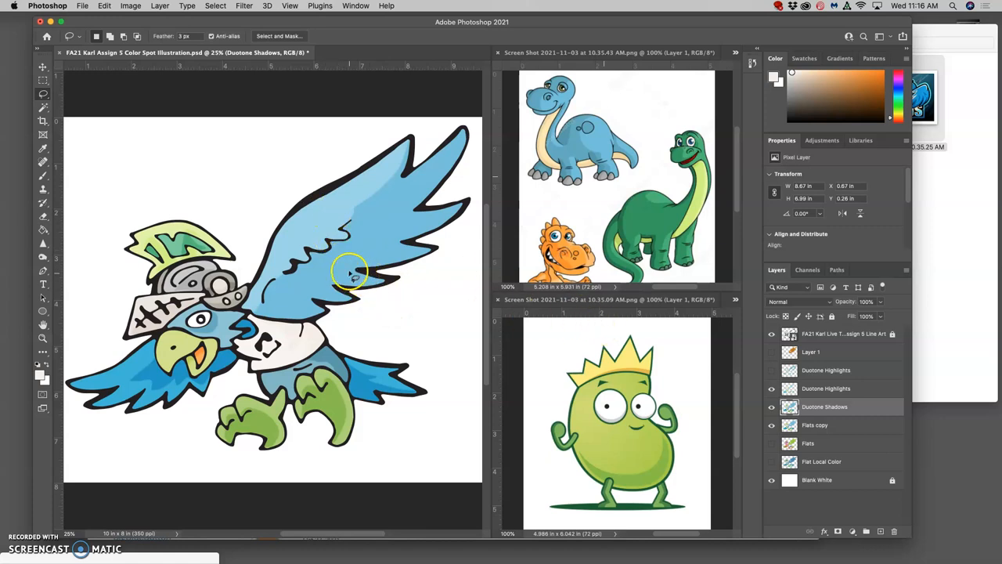
click(125, 7)
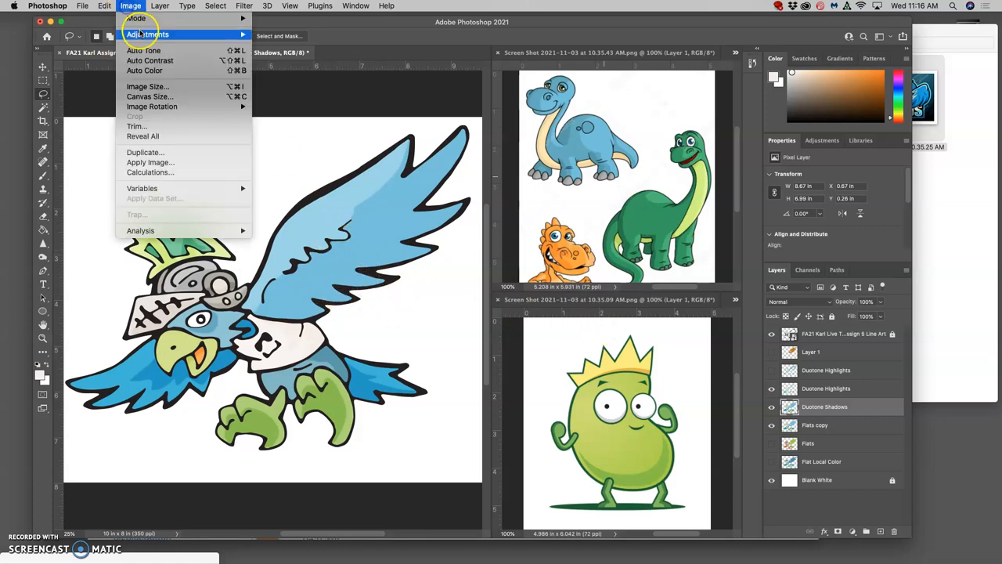
- Darken the Duotone Shadows layer with Levels, midtones about 0.53, and apply
click(154, 35)
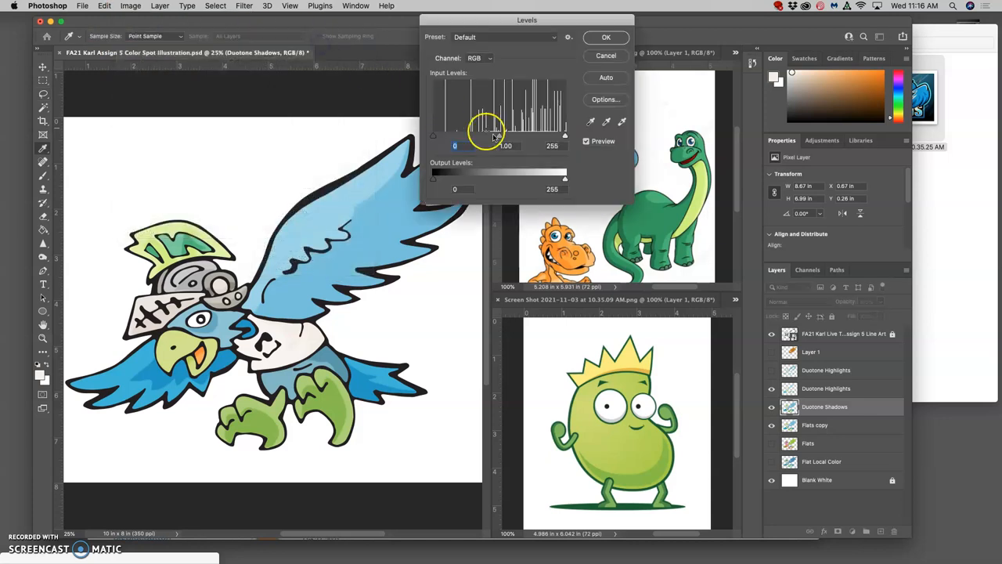
drag(486, 133, 529, 133)
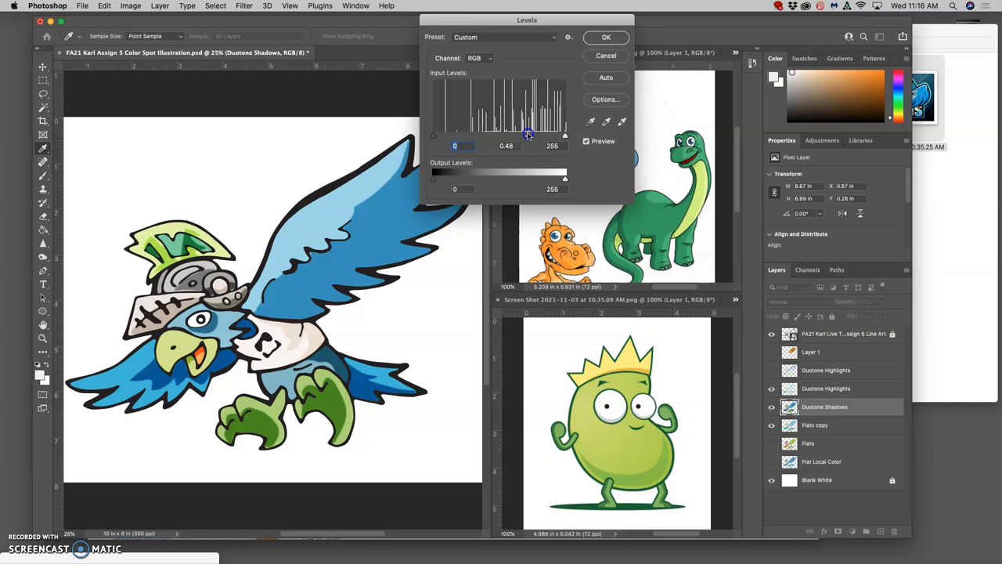
drag(529, 133, 526, 133)
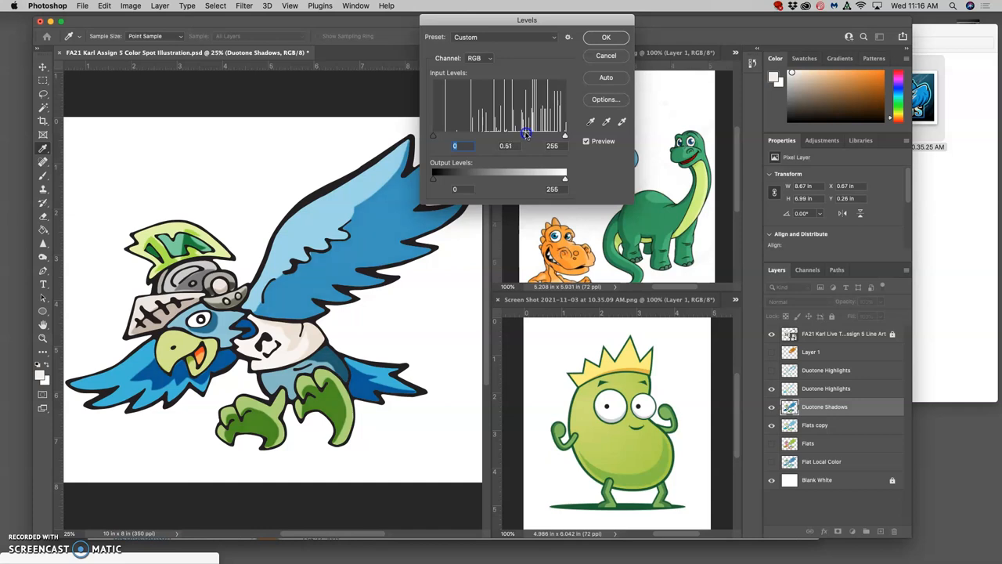
drag(526, 135, 526, 134)
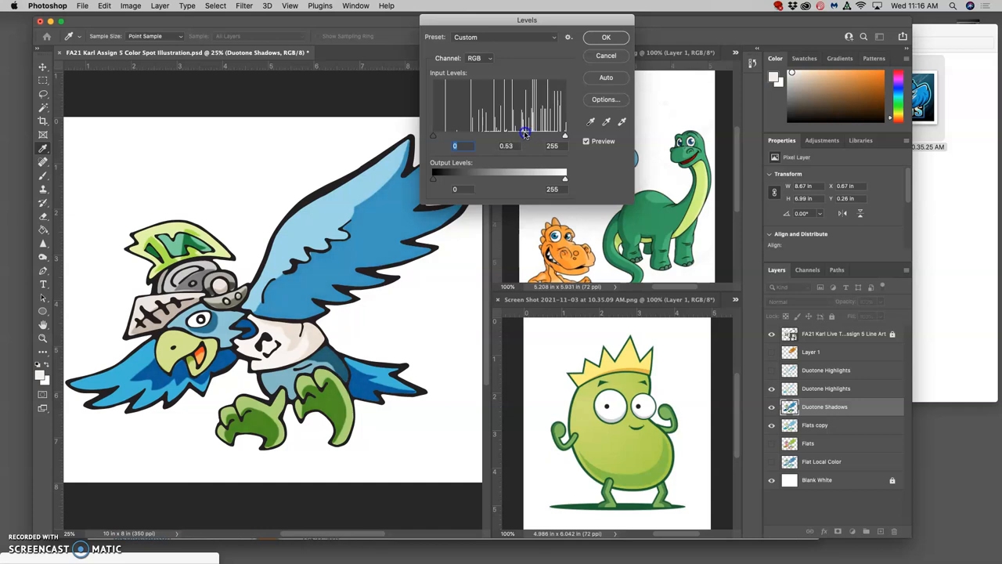
click(604, 38)
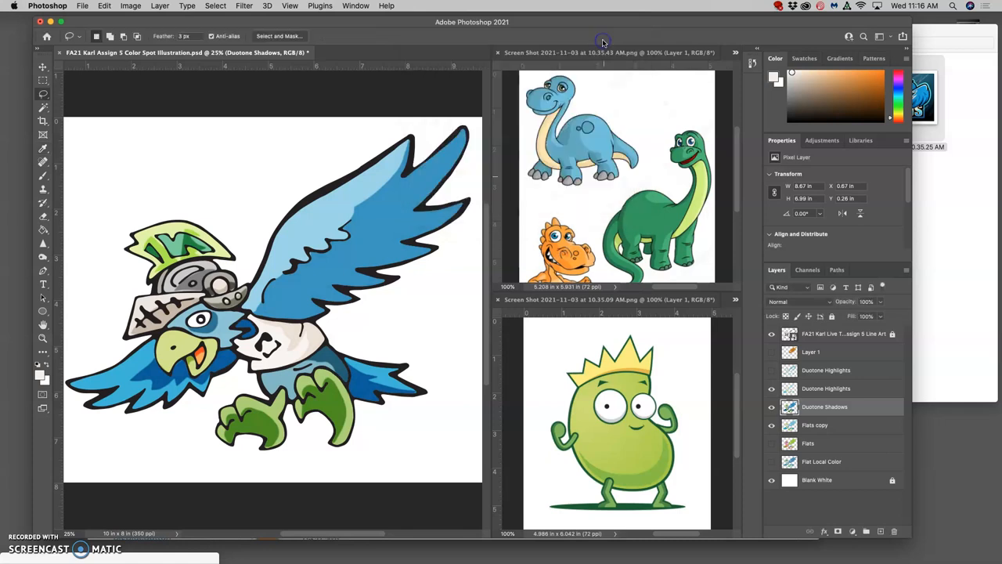
mouse_move(93, 178)
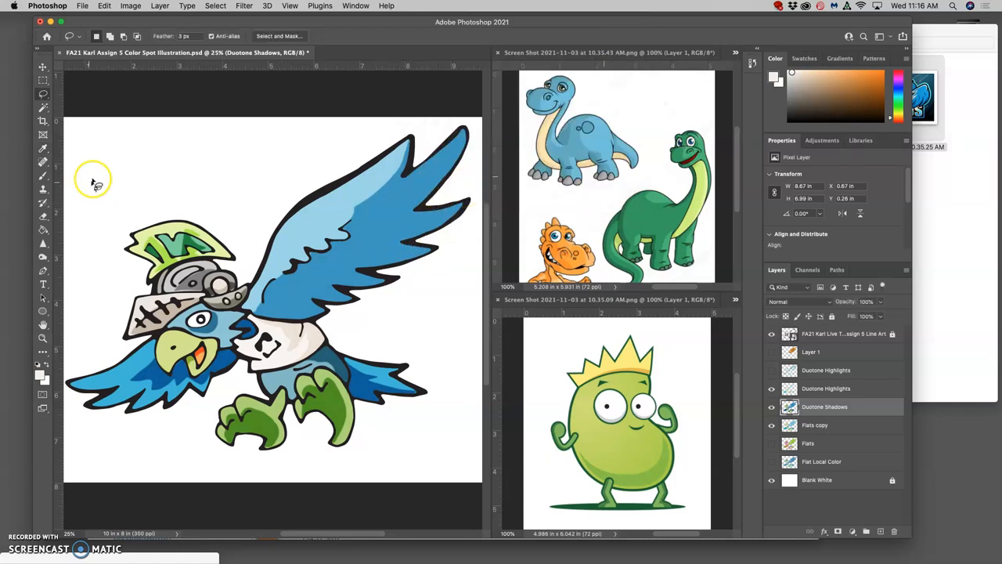
mouse_move(448, 139)
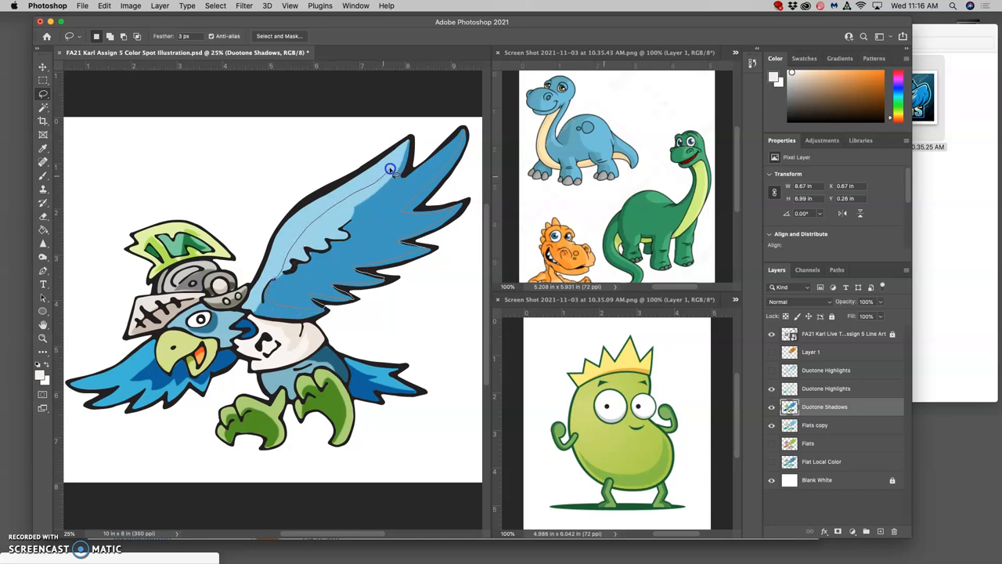
- Erase the darkened shadow tone from the bird's upper wing with a soft eraser
drag(389, 169, 429, 141)
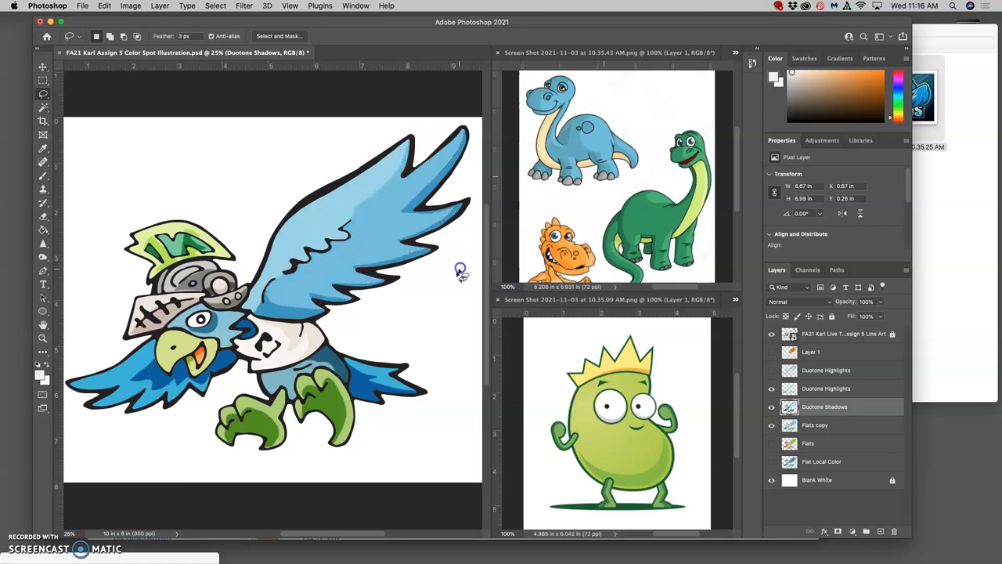
mouse_move(461, 225)
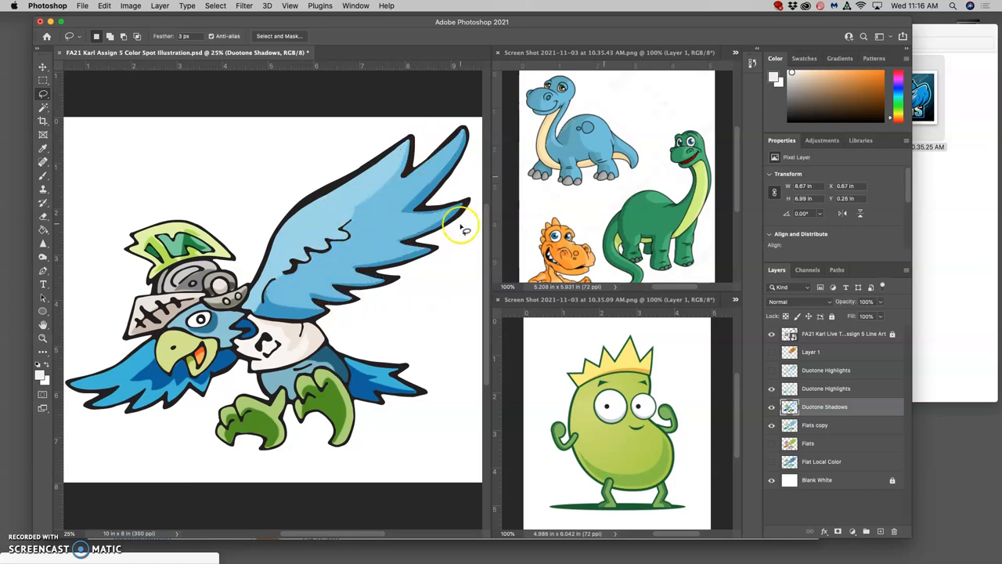
mouse_move(581, 97)
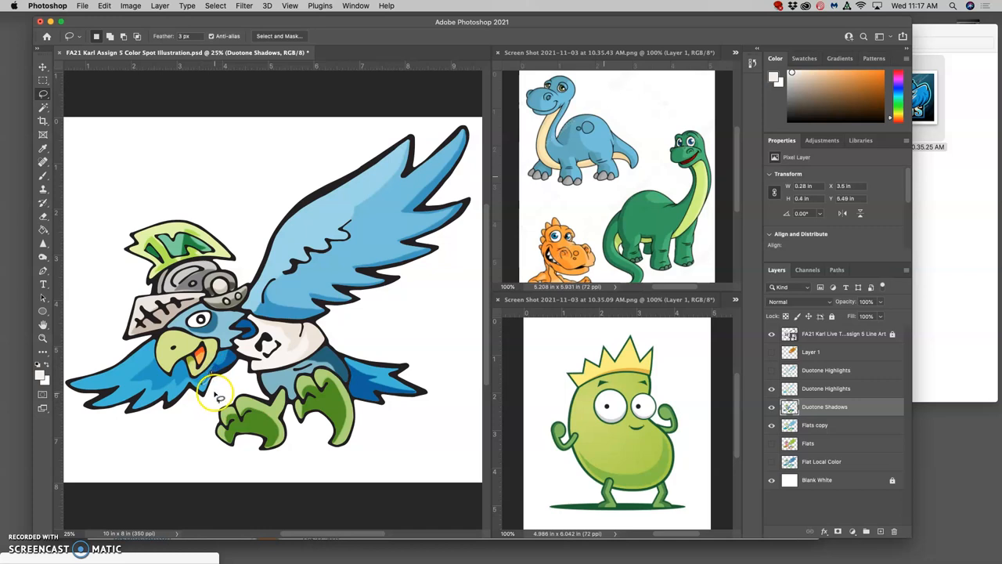
click(825, 407)
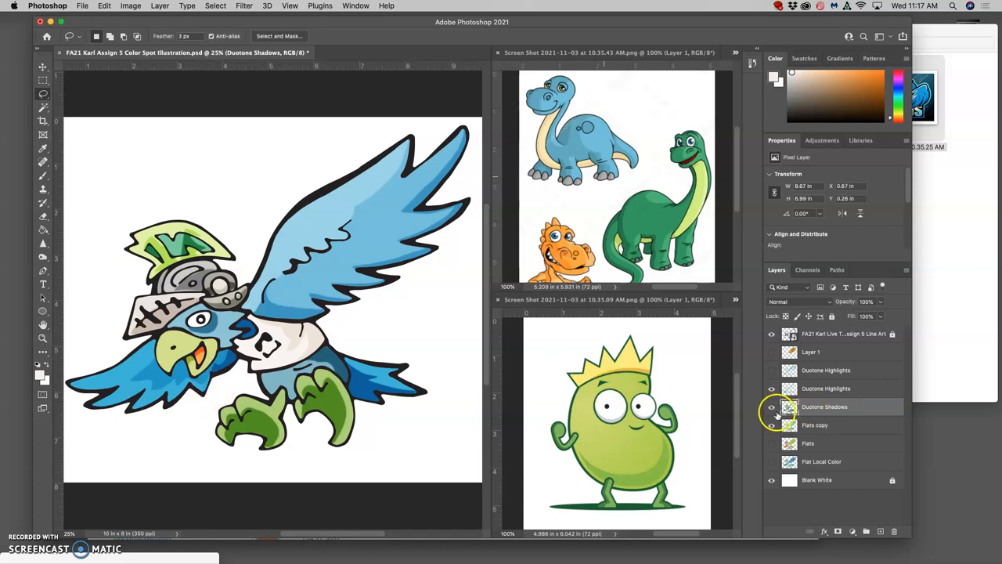
click(770, 407)
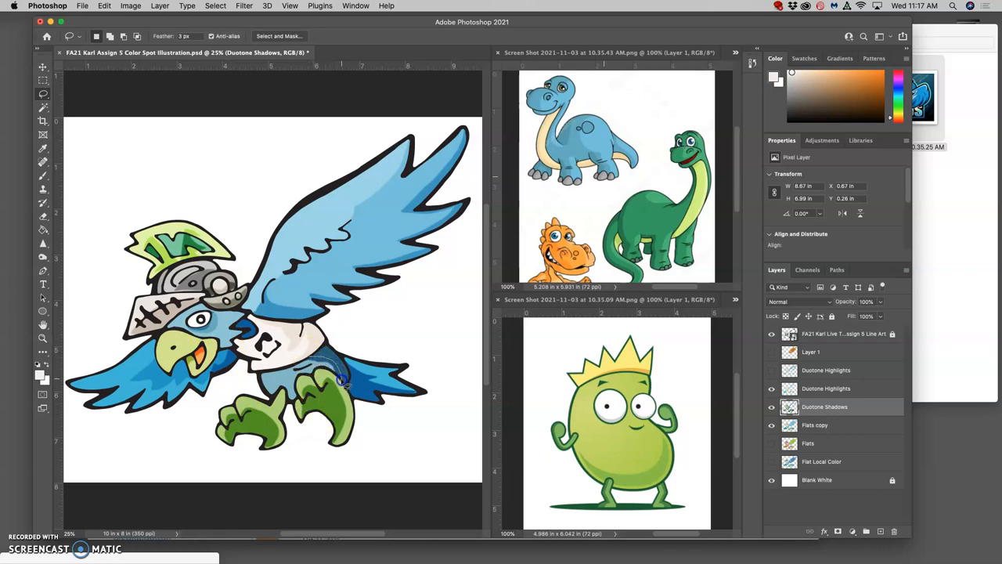
mouse_move(307, 360)
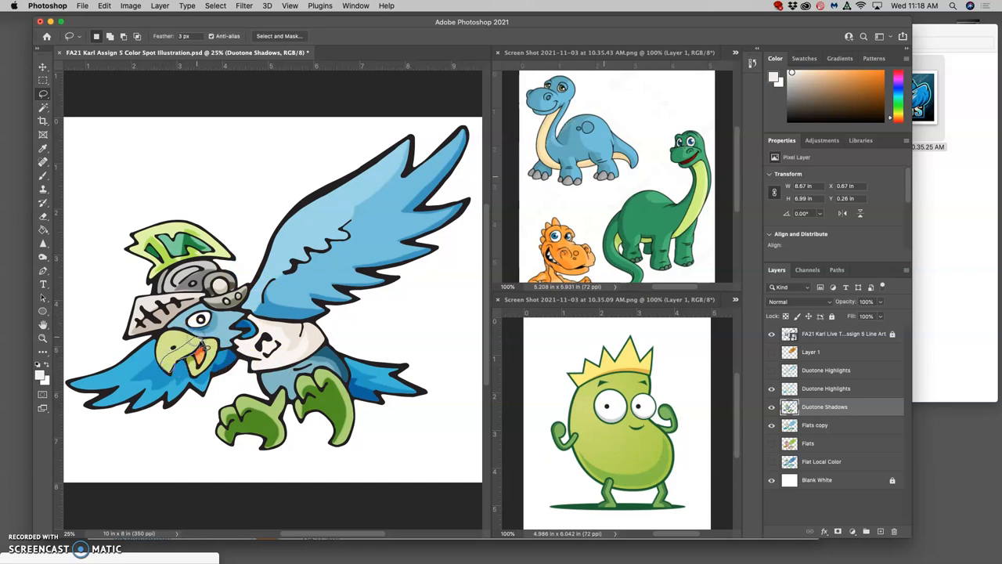
- Touch up the Duotone Highlights layer, then hide Duotone Shadows to compare and reselect Highlights
click(814, 425)
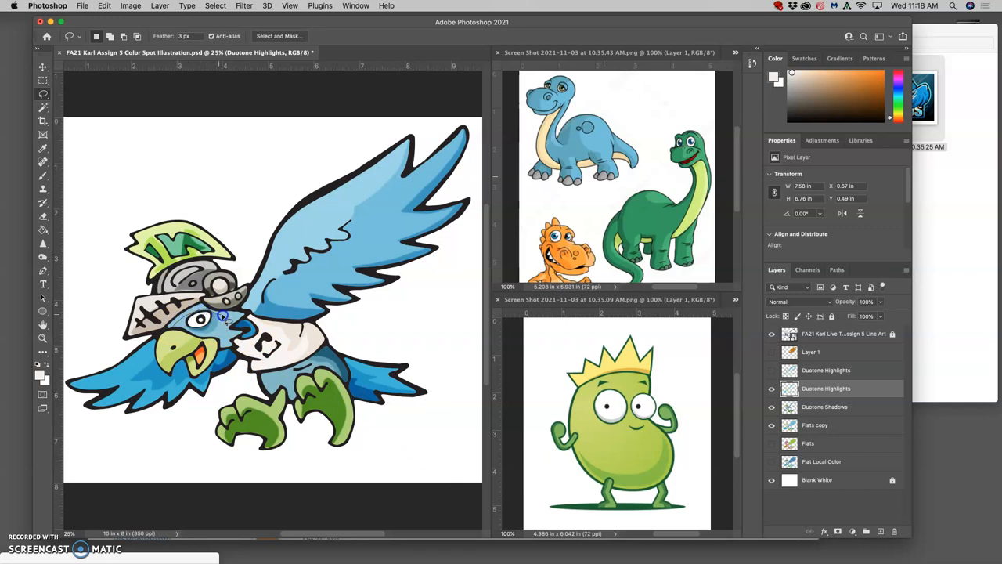
mouse_move(213, 310)
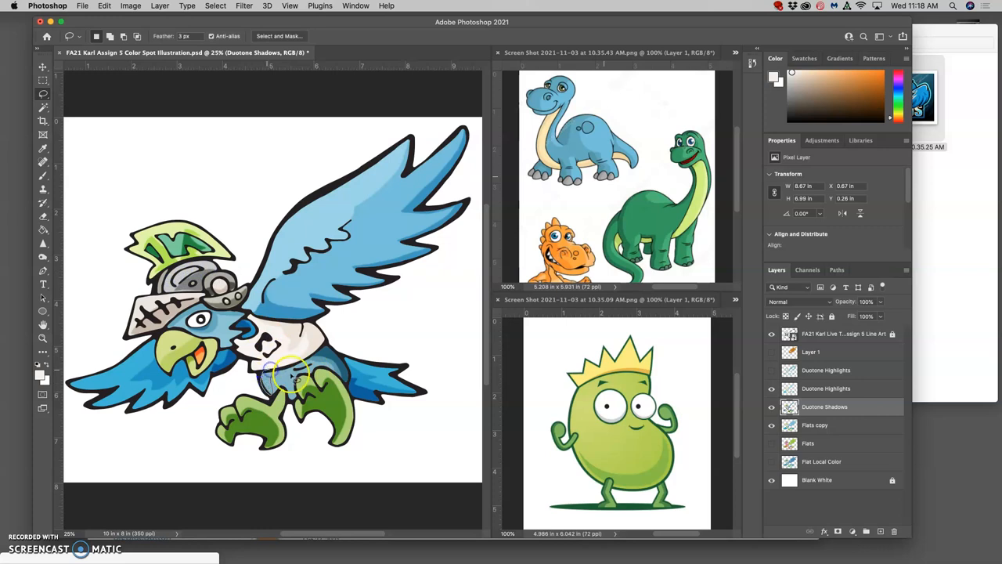
click(824, 407)
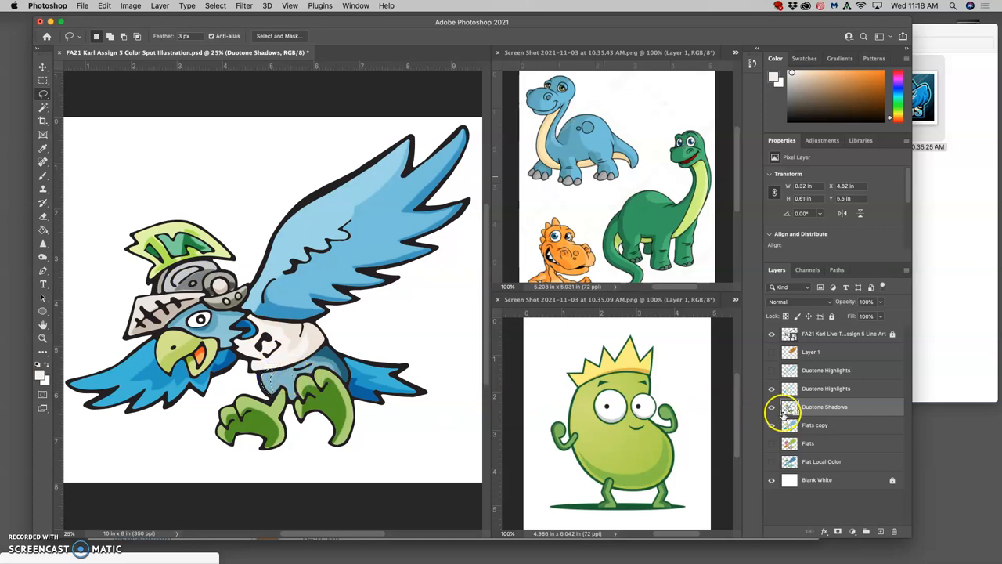
click(827, 388)
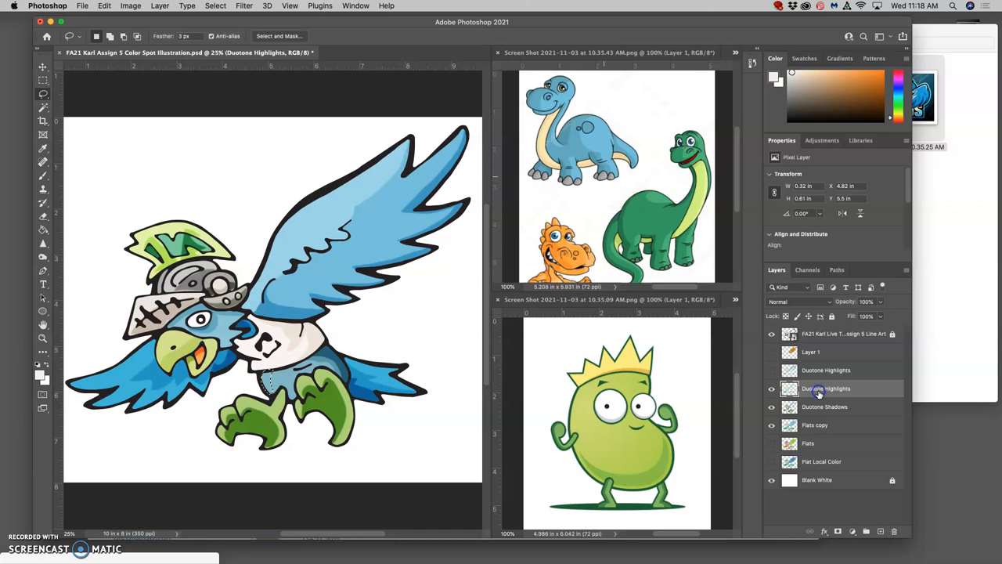
click(770, 388)
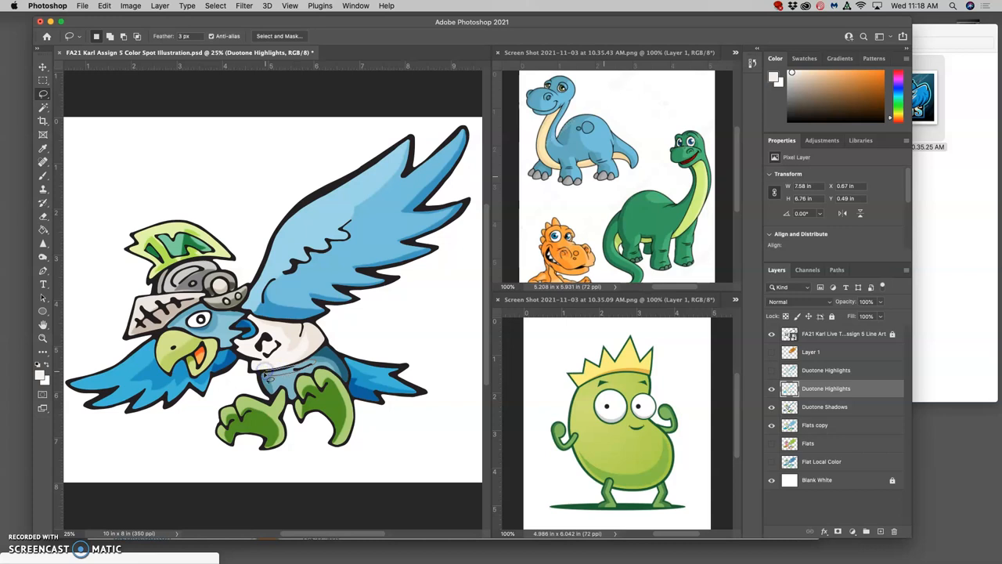
click(827, 389)
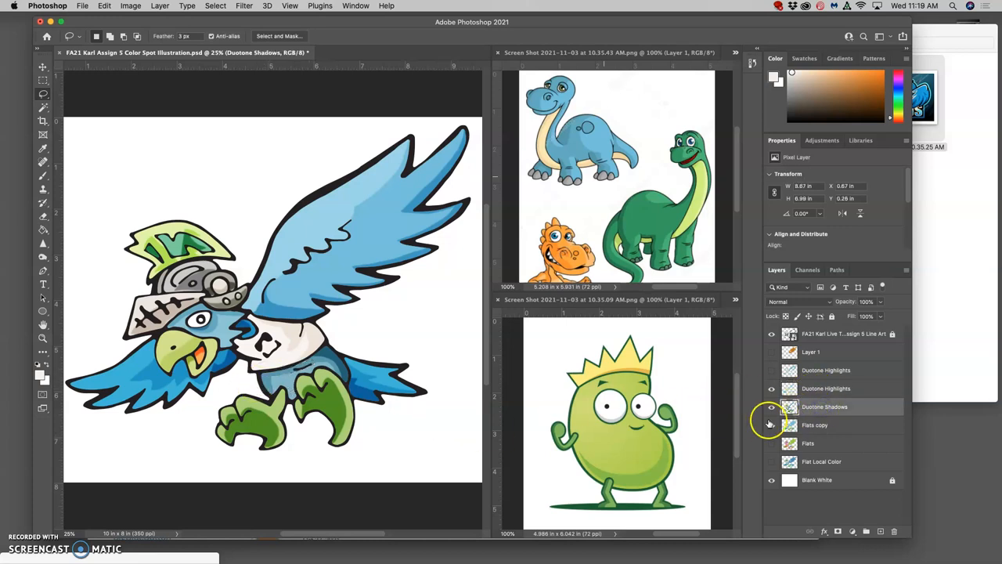
click(771, 407)
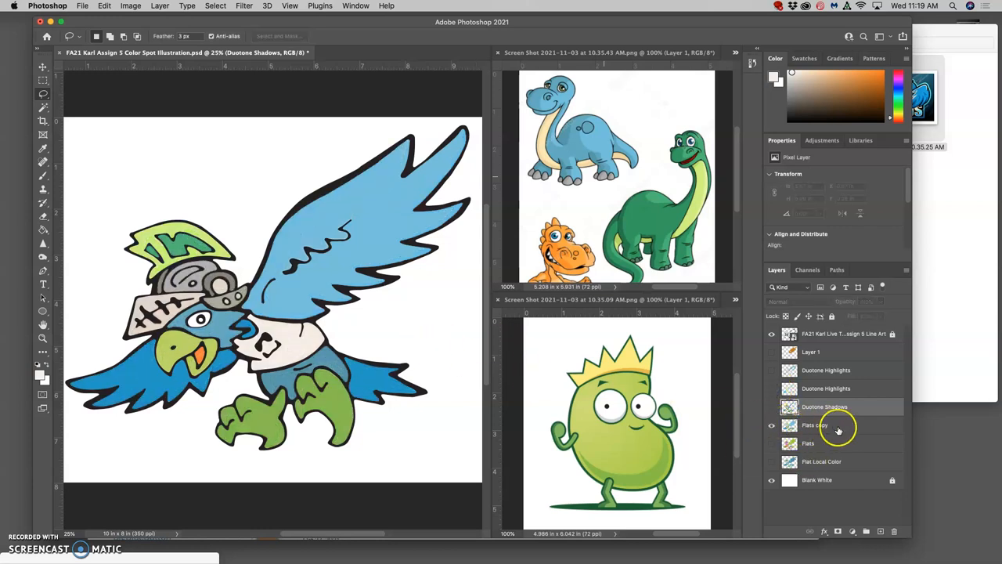
click(814, 426)
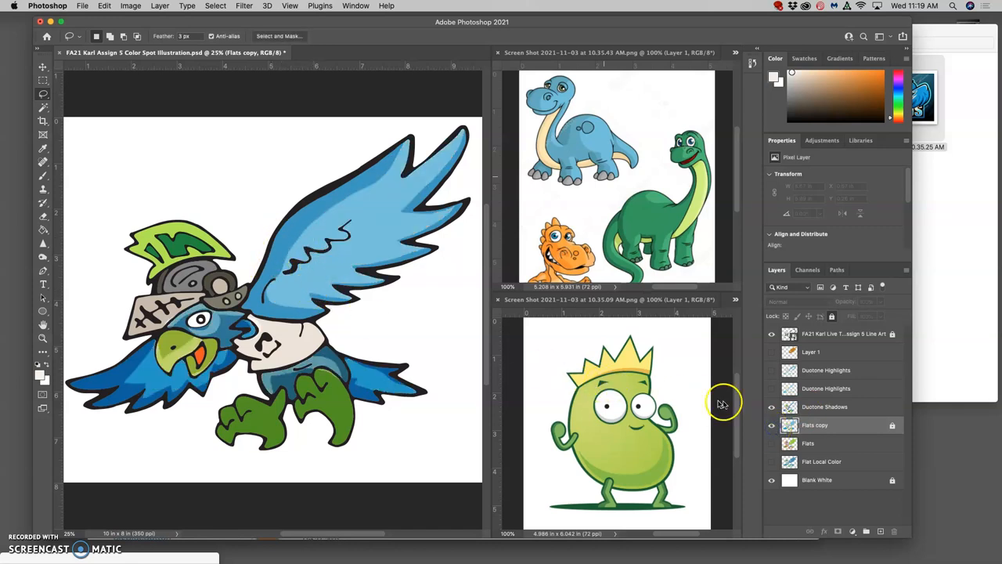
click(770, 388)
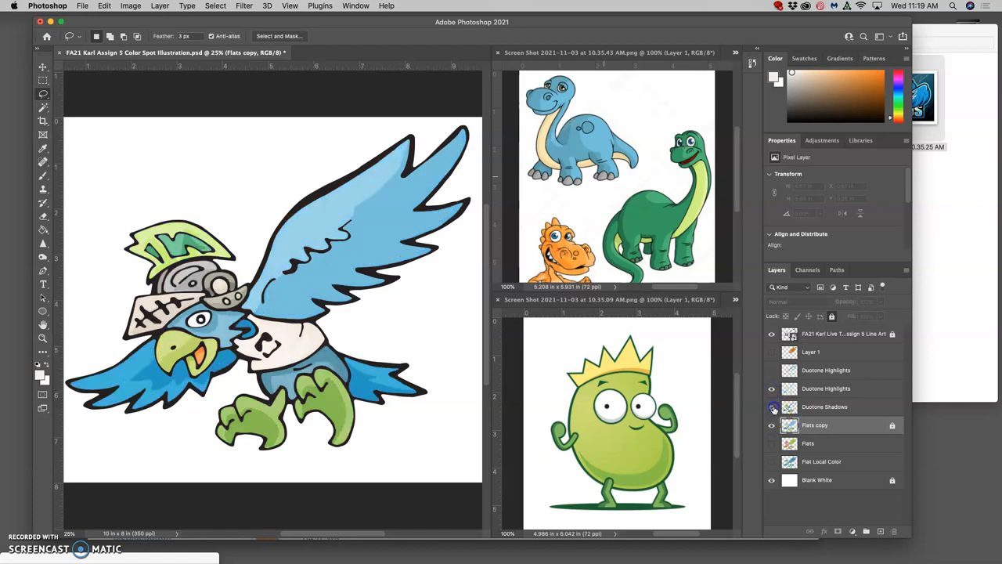
- Show Duotone Shadows and Highlights in turn on the bird, then return to the Flats copy layer
click(772, 407)
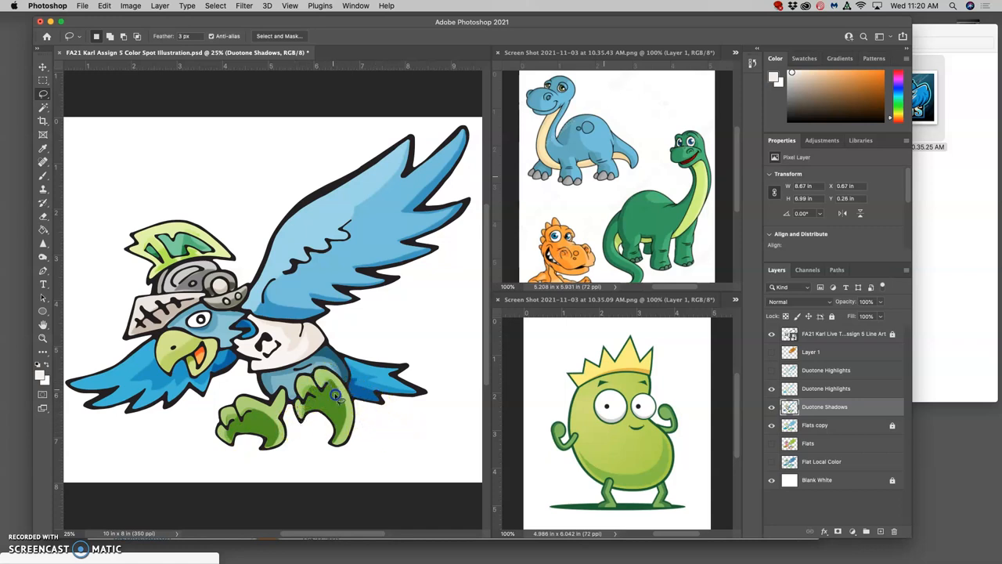
mouse_move(351, 410)
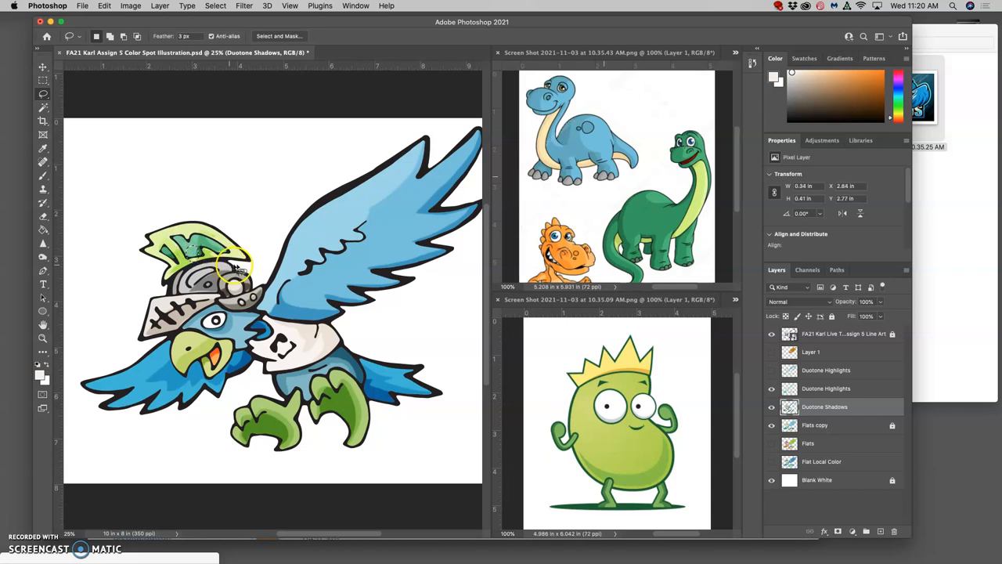
click(827, 389)
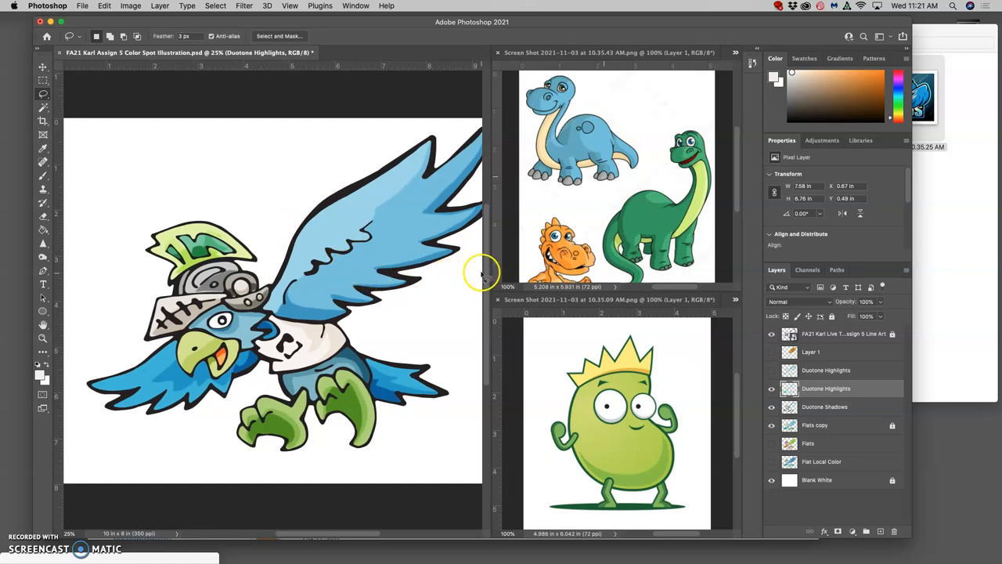
click(817, 426)
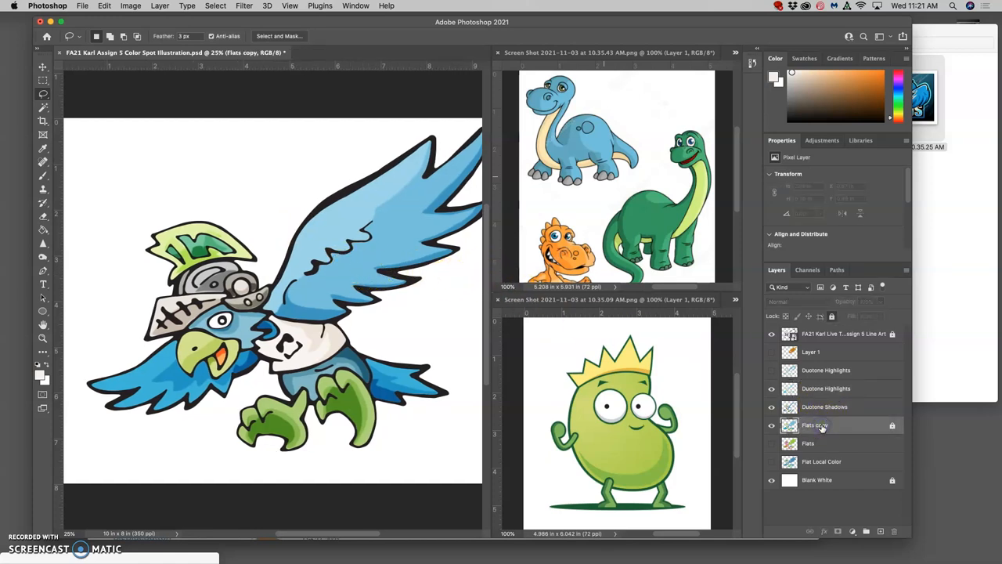
mouse_move(820, 426)
text(Softedge Duotone)
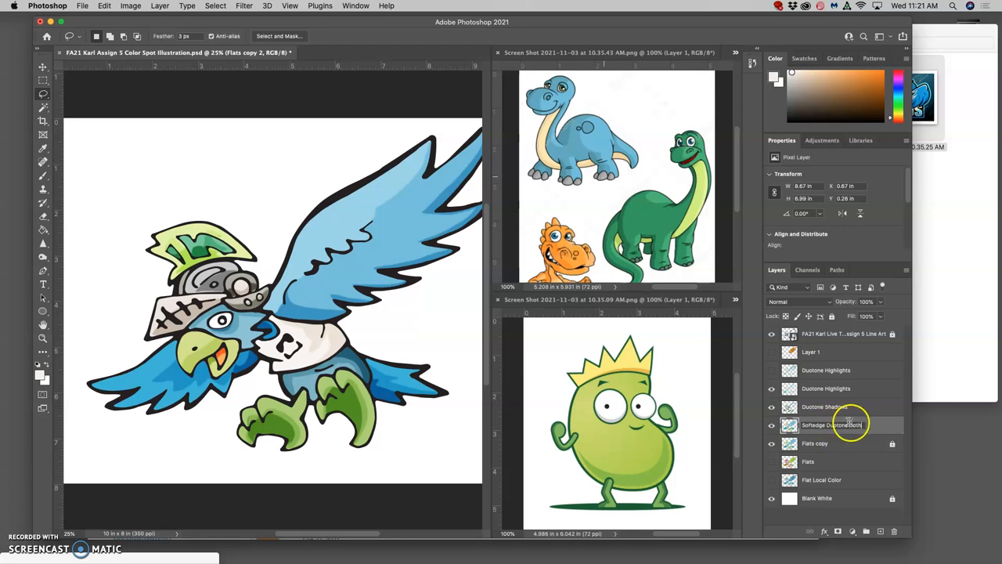
- Rename the duplicated flats layer to 'Softedge Duotone Both'
double_click(829, 424)
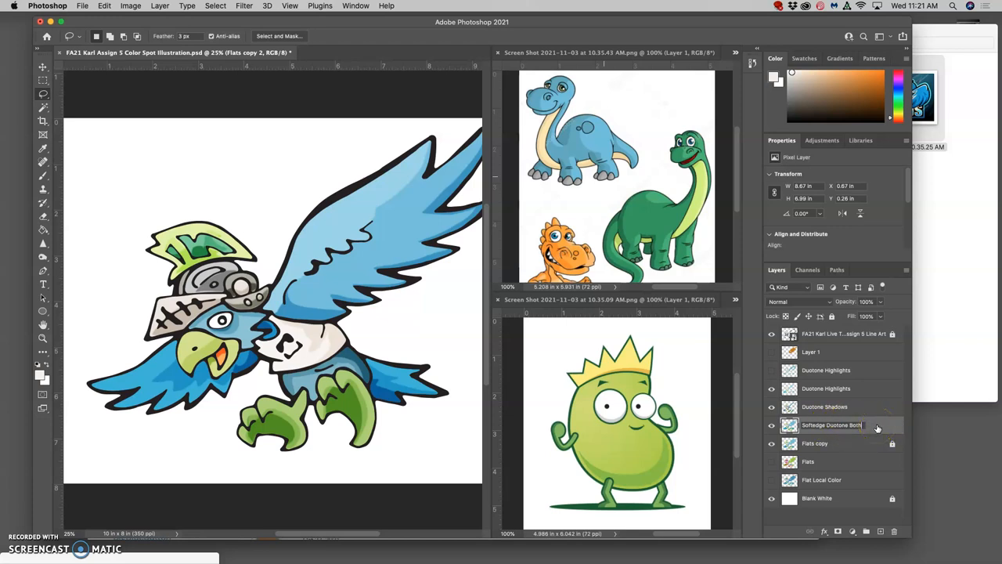
click(828, 425)
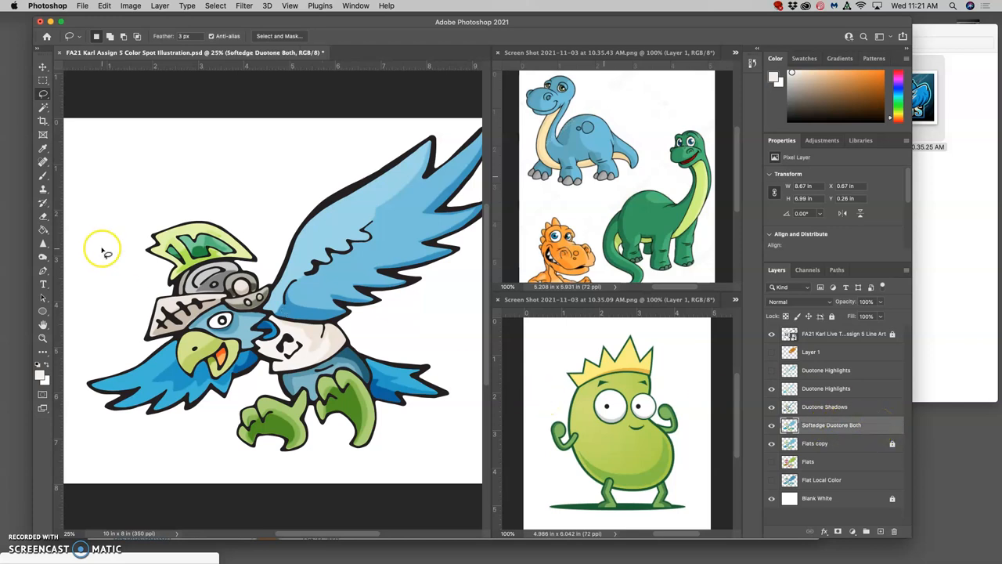
mouse_move(55, 268)
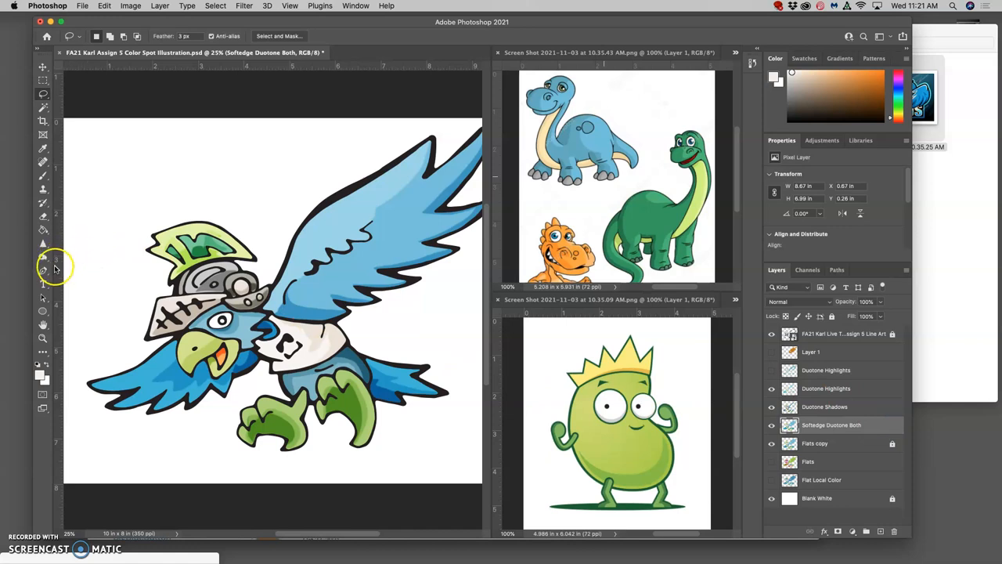
mouse_move(44, 258)
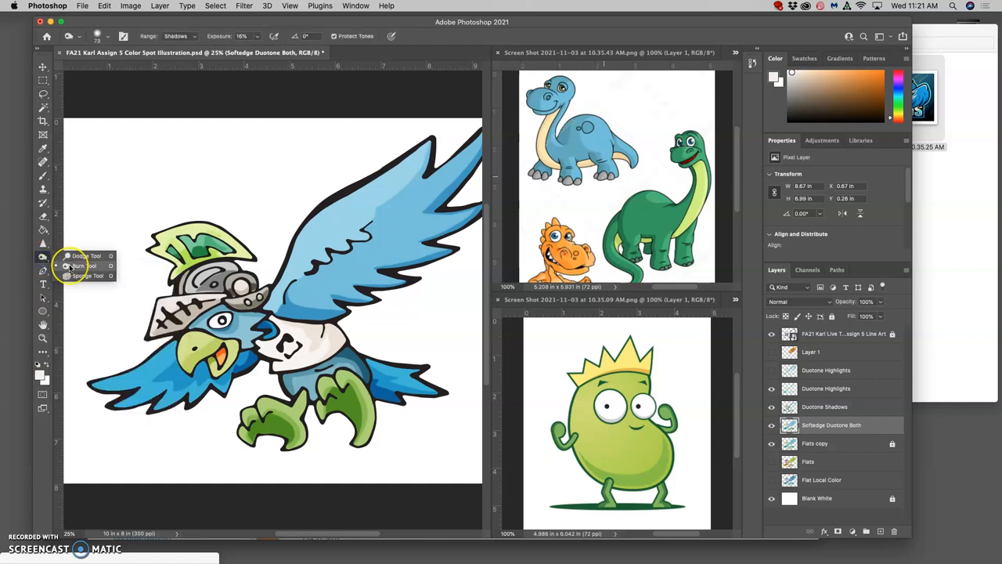
mouse_move(110, 122)
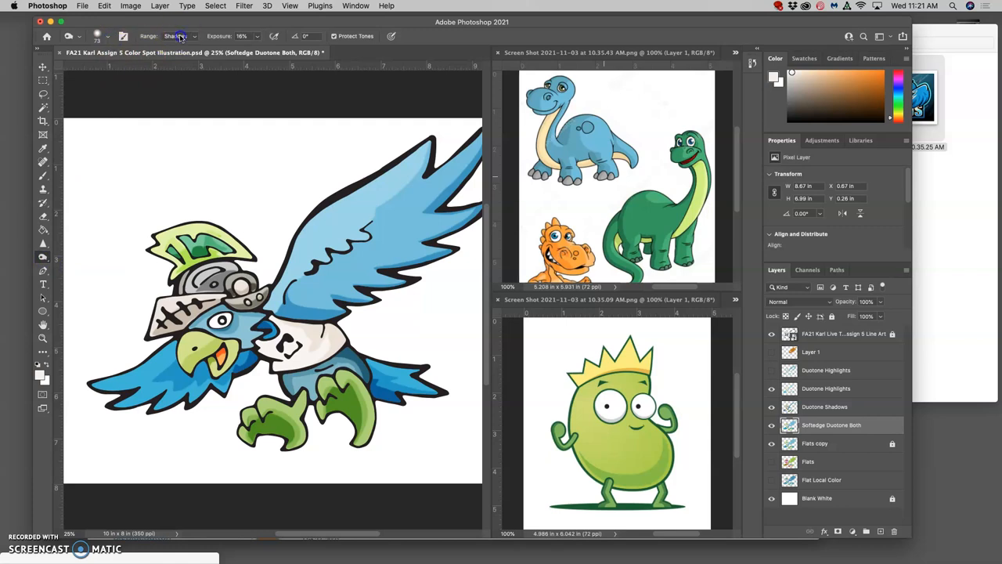
- Set the Burn Tool range to Midtones with a much larger, soft-edged brush
click(193, 36)
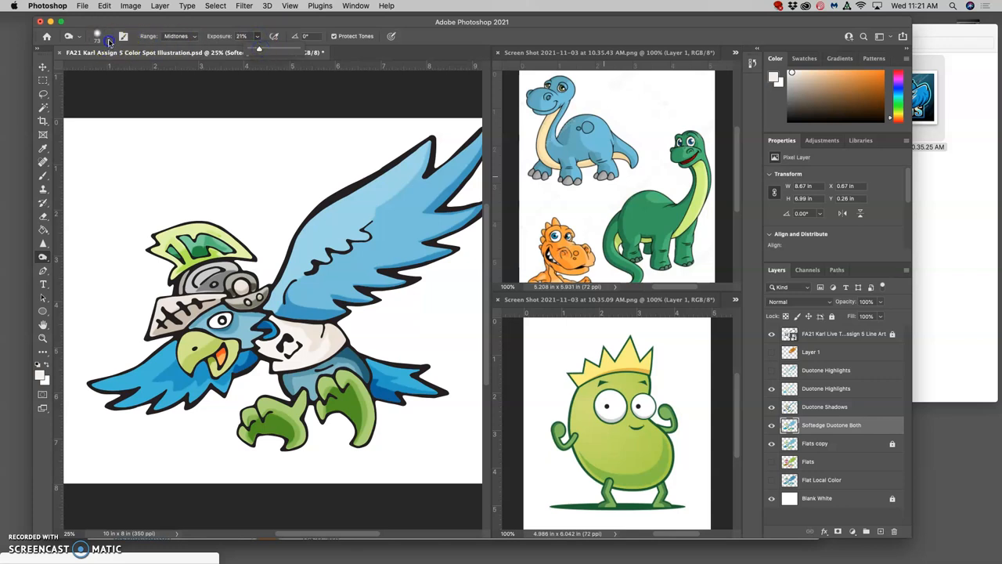
click(99, 38)
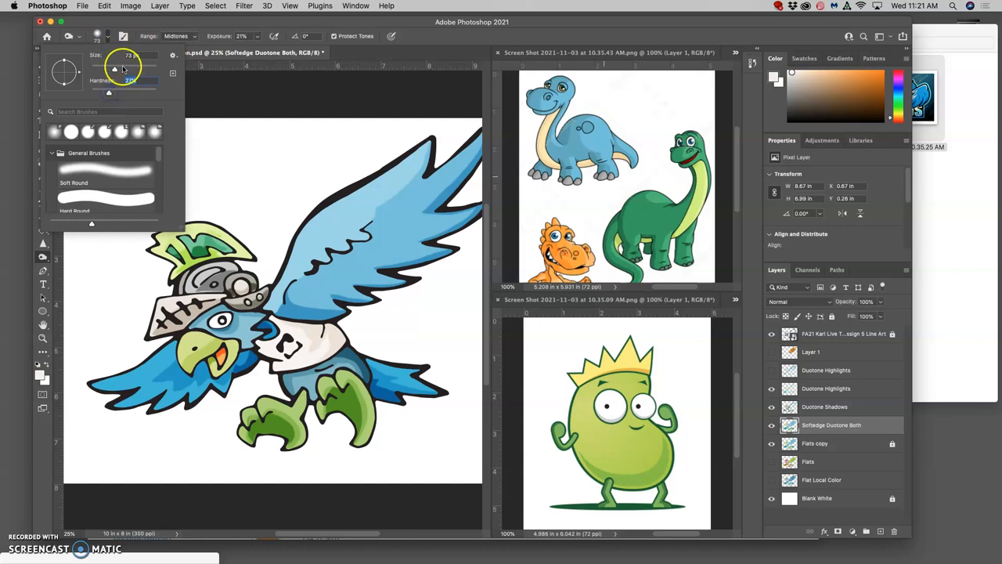
drag(114, 69, 135, 69)
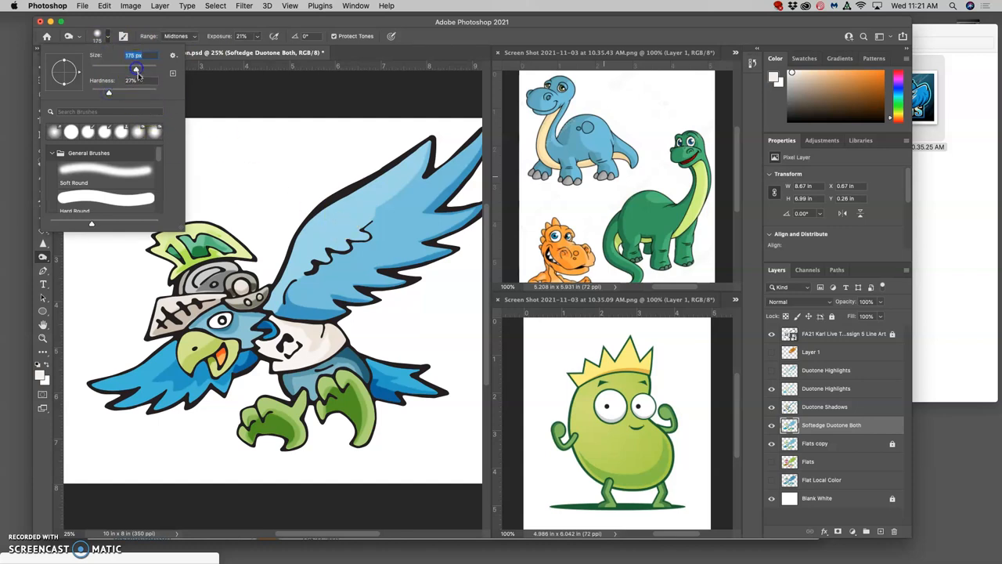
mouse_move(379, 227)
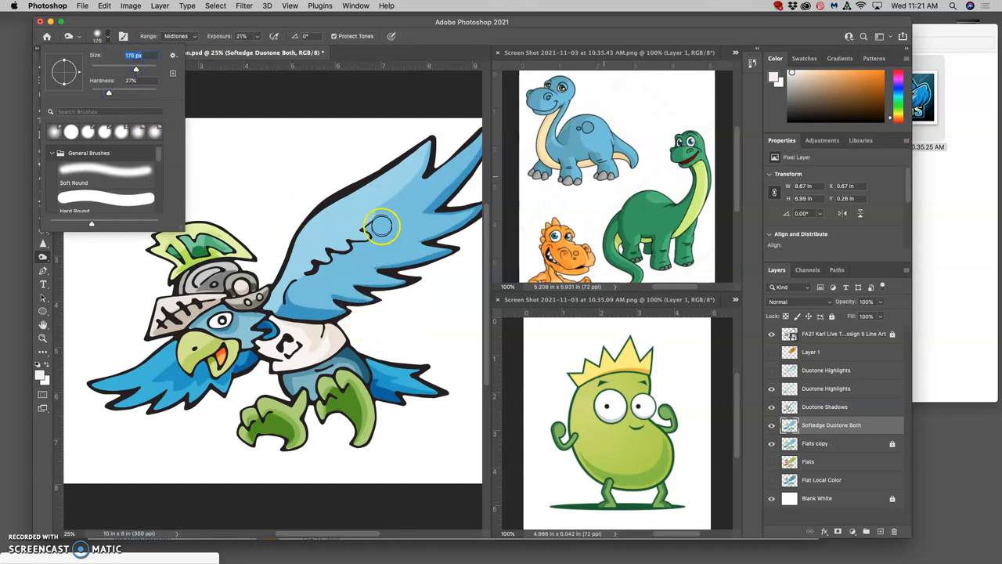
mouse_move(429, 232)
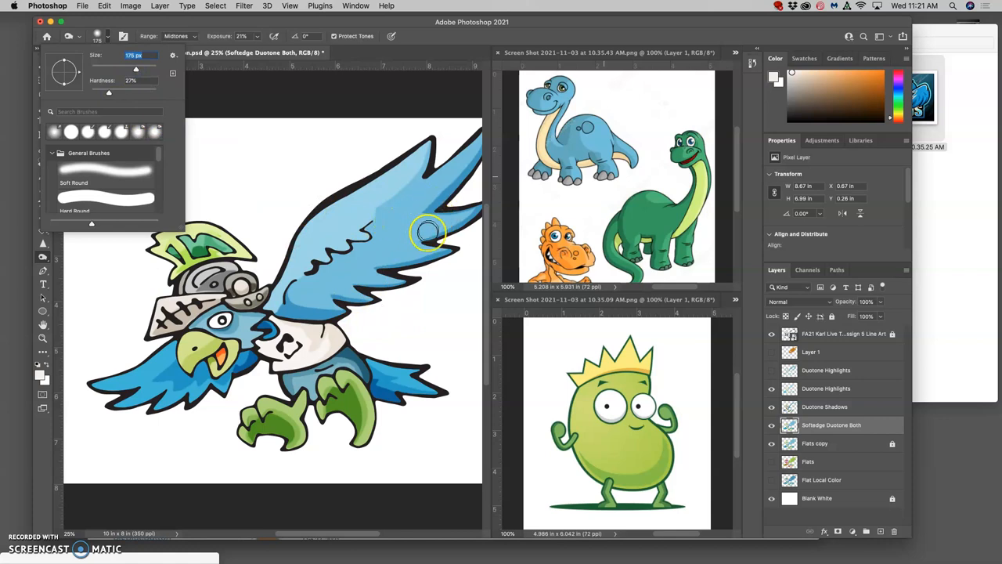
mouse_move(454, 195)
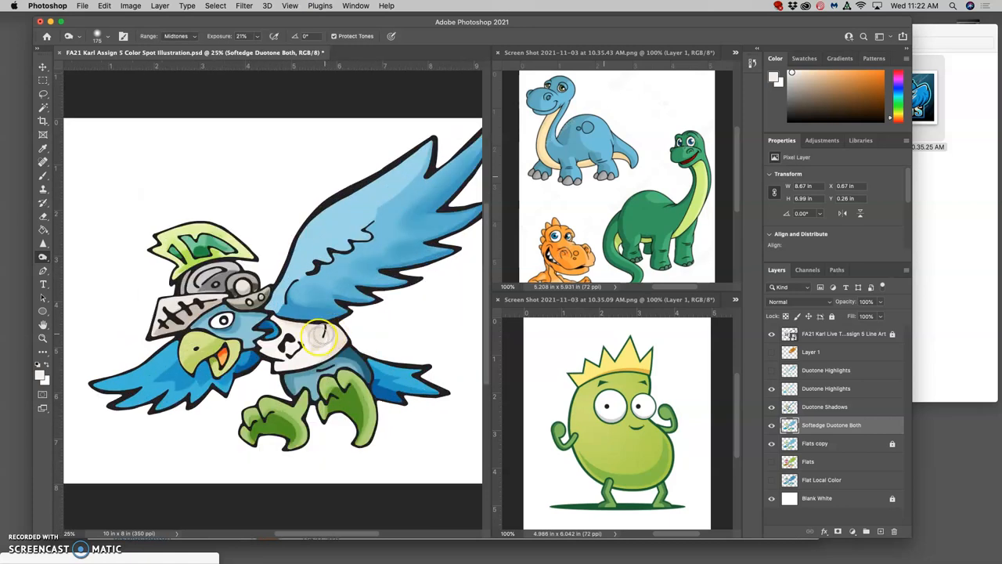
- Burn soft shadows into the wing and body and deepen the chest shading, then select Duotone Shadows
drag(313, 344, 251, 368)
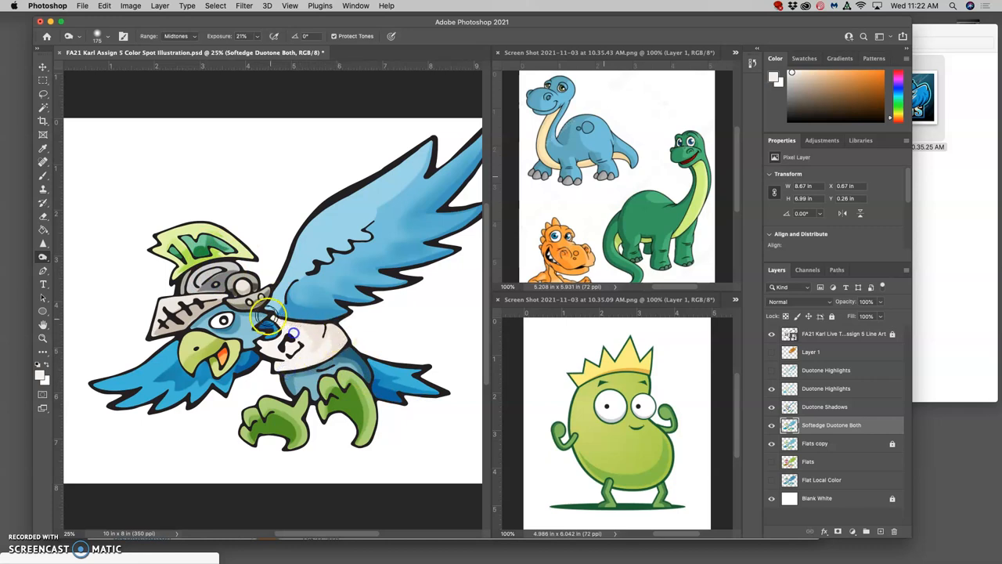
drag(269, 317, 329, 394)
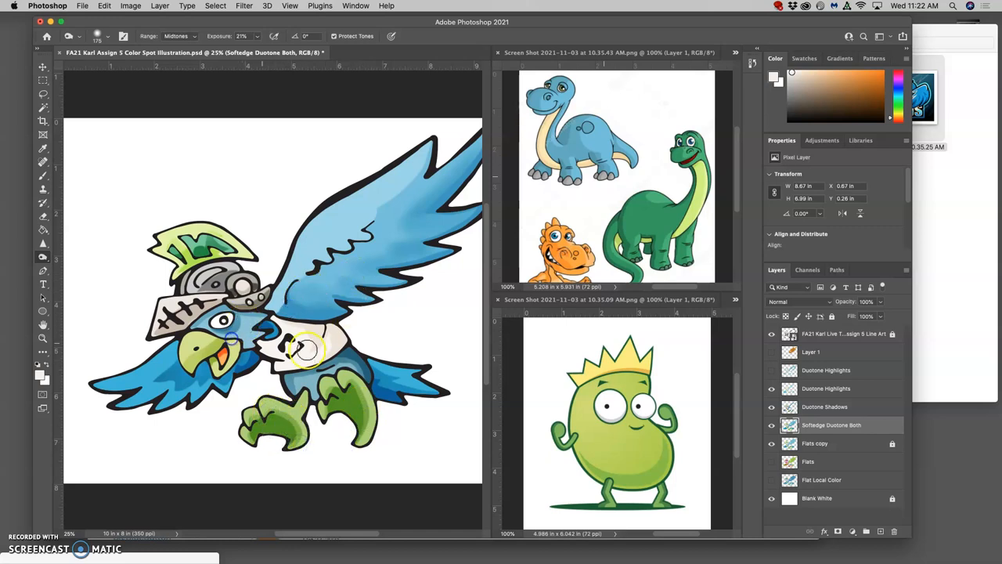
click(824, 407)
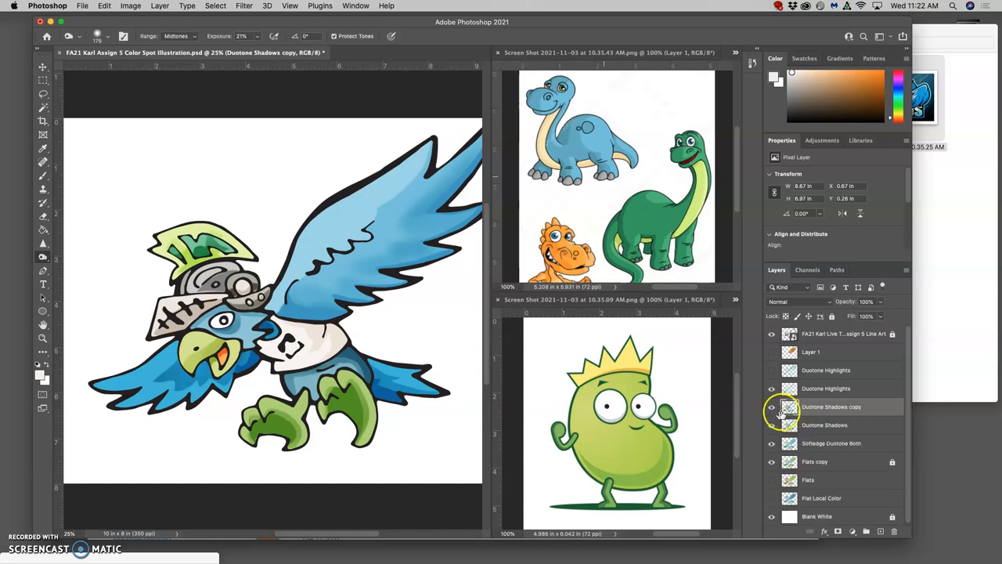
- Show the Duotone Shadows copy over the bird, then make Duotone Highlights active
click(319, 310)
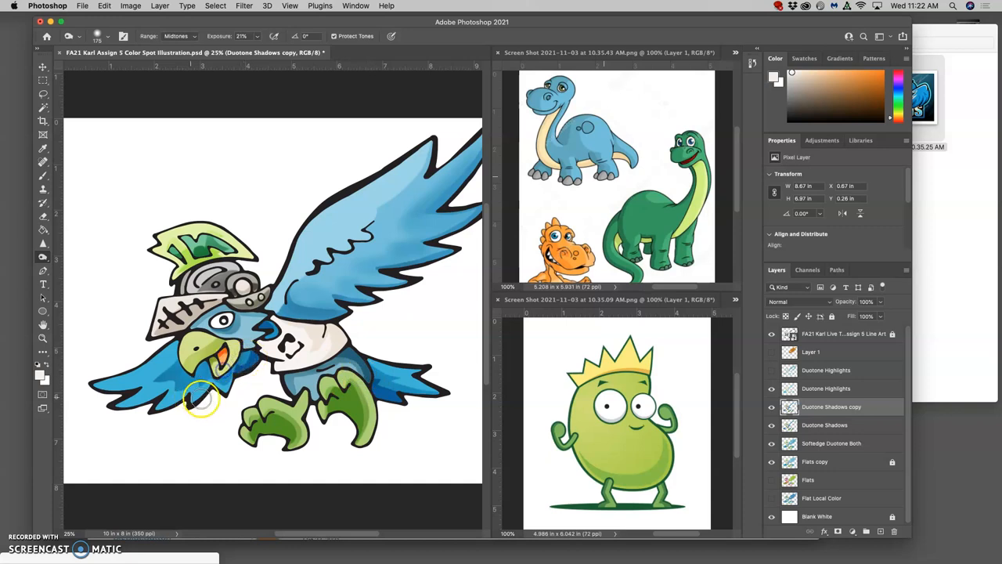
mouse_move(426, 354)
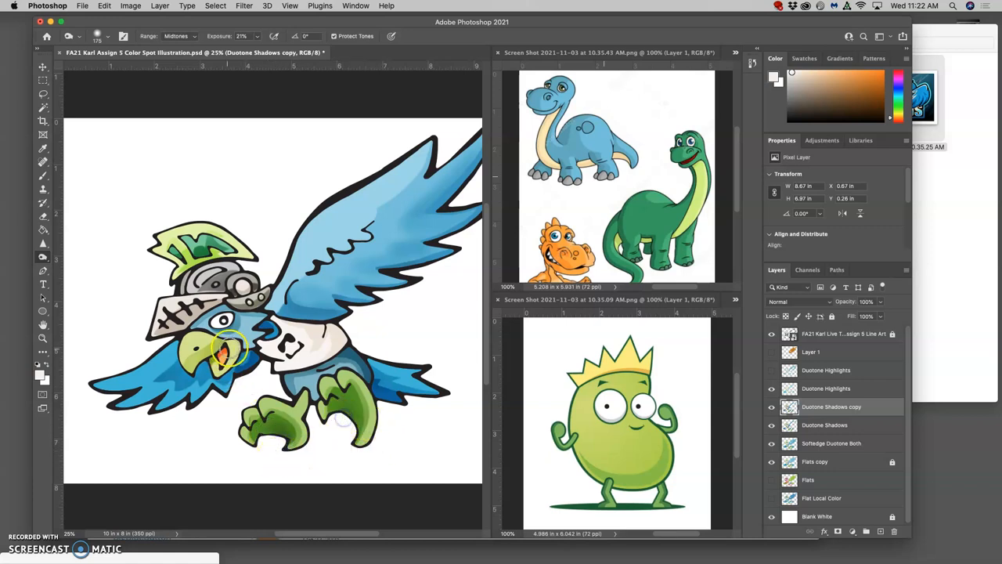
click(826, 388)
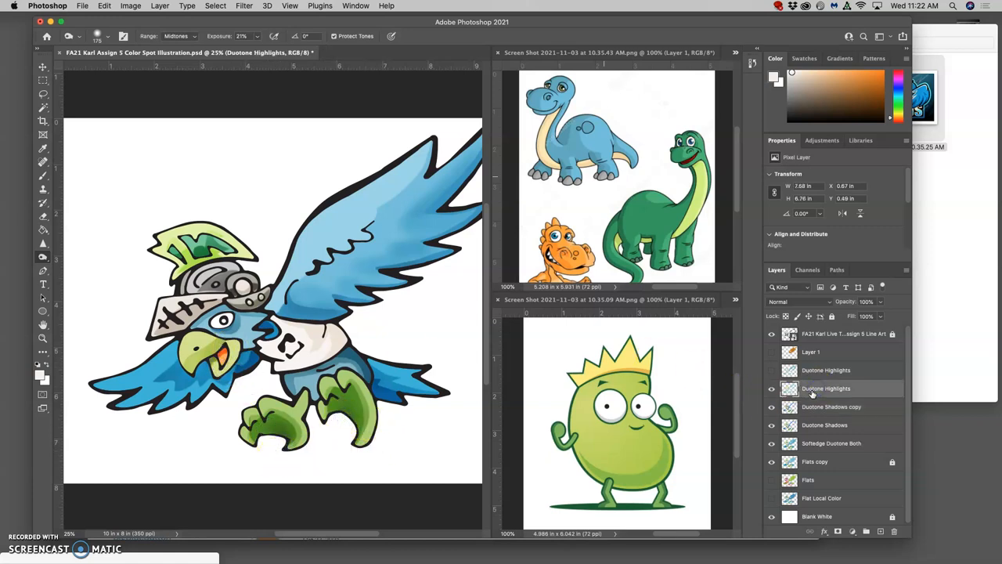